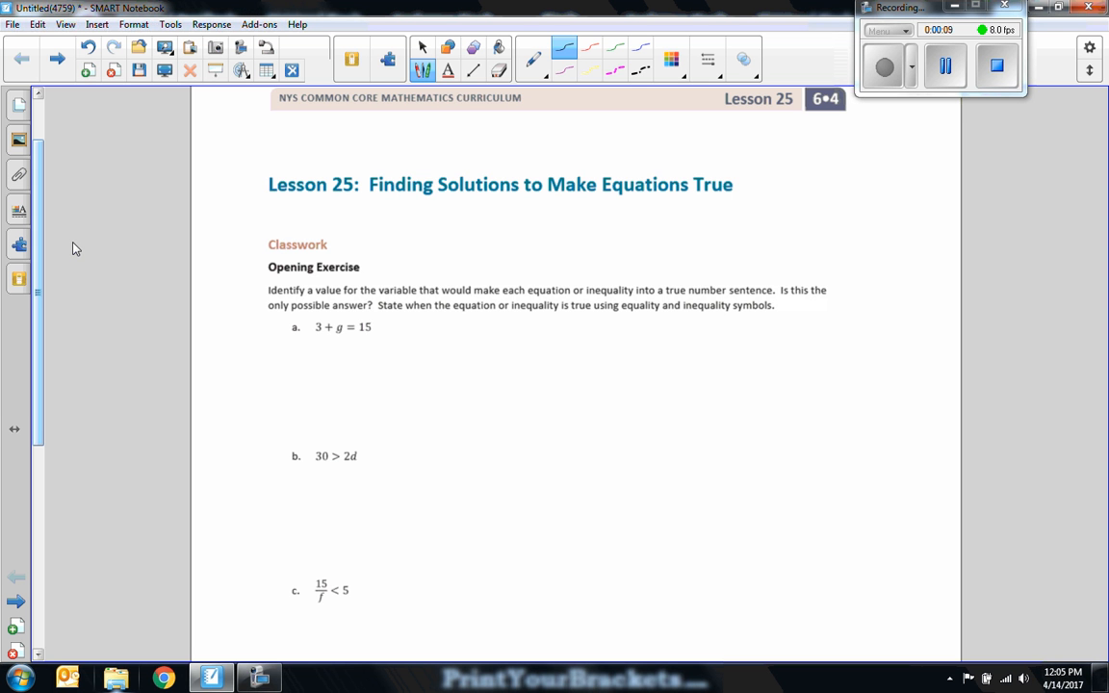
mouse_move(136, 232)
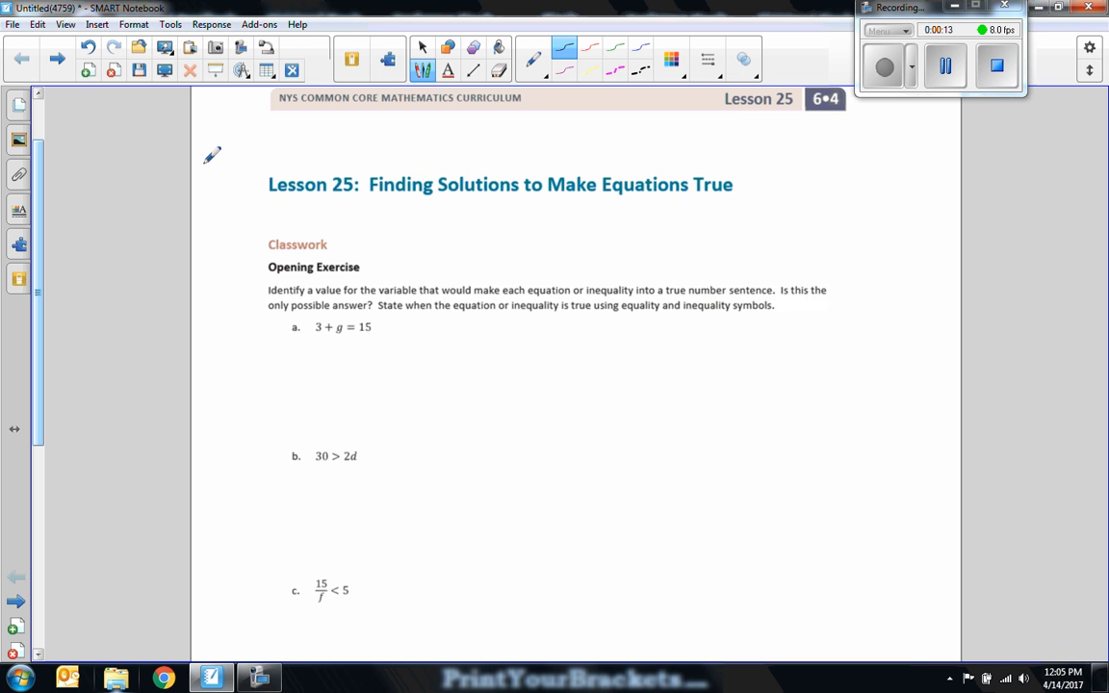
Step: Handwrite 'INVERSES!' in red ink beside the Opening Exercise heading
scroll(down, 3)
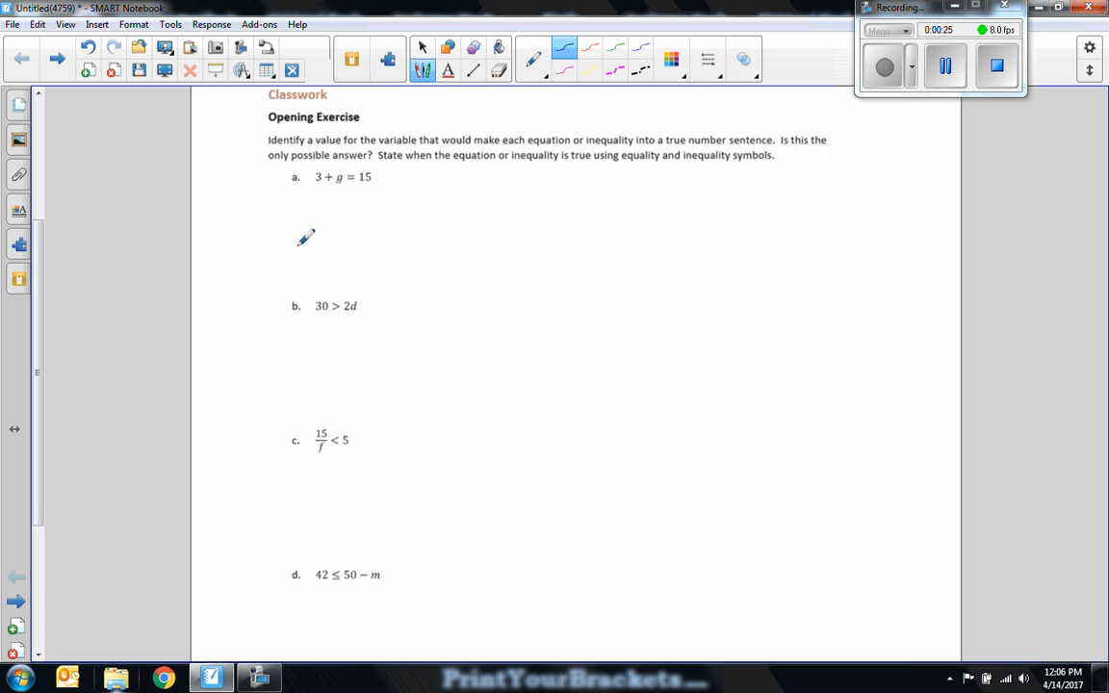
mouse_move(306, 216)
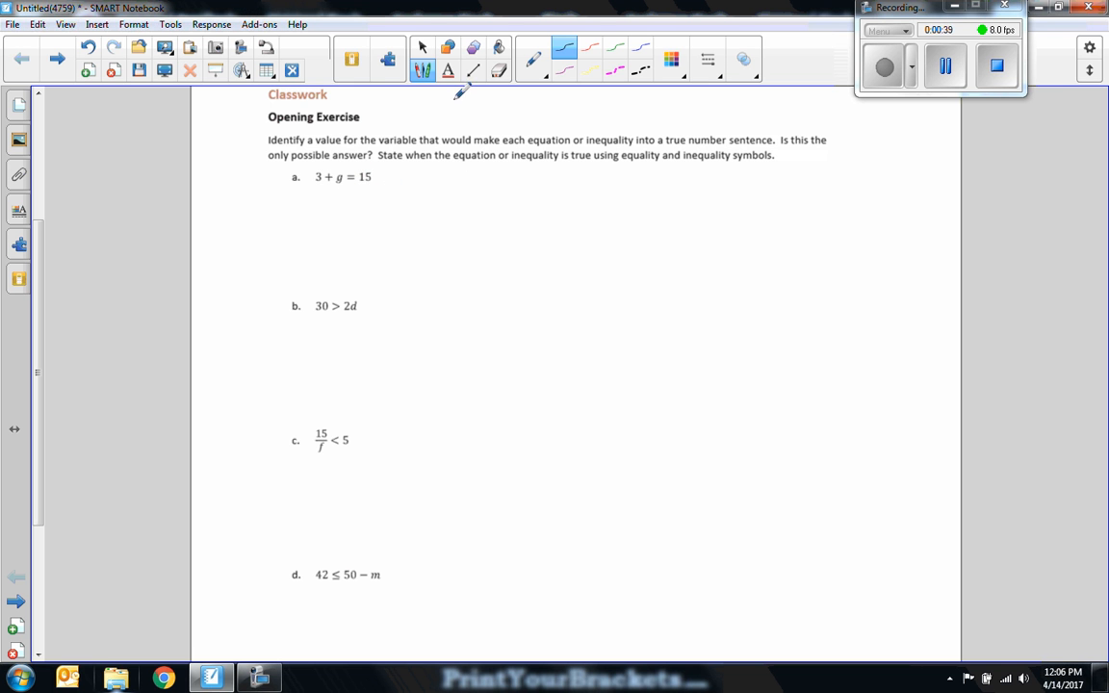
click(589, 48)
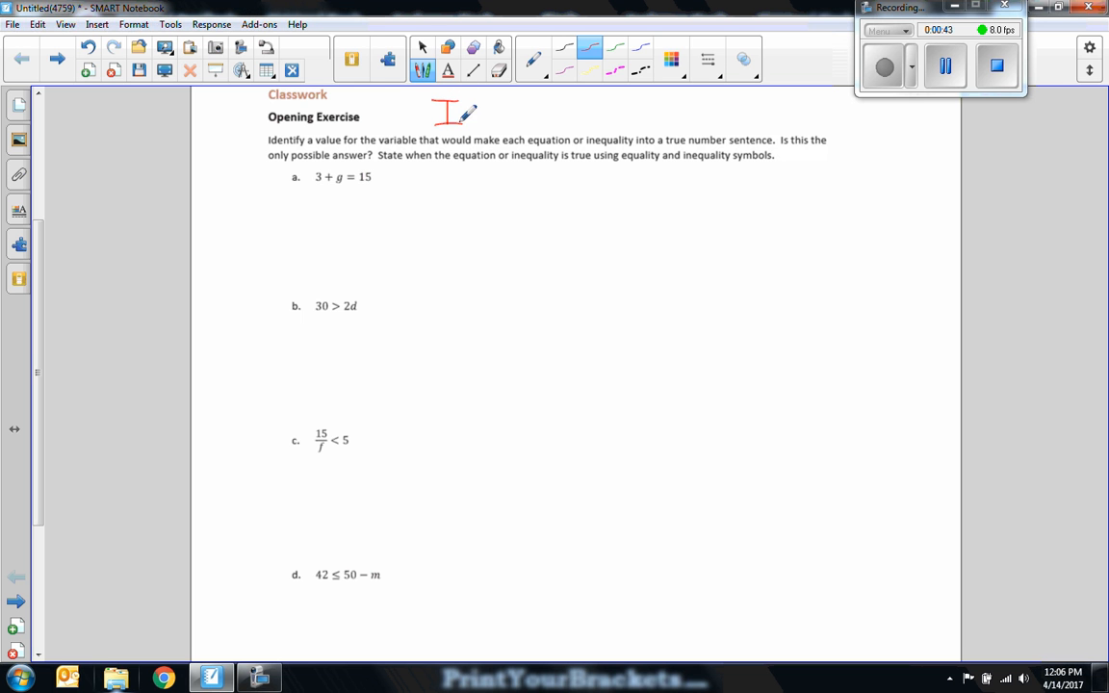
drag(438, 113, 525, 114)
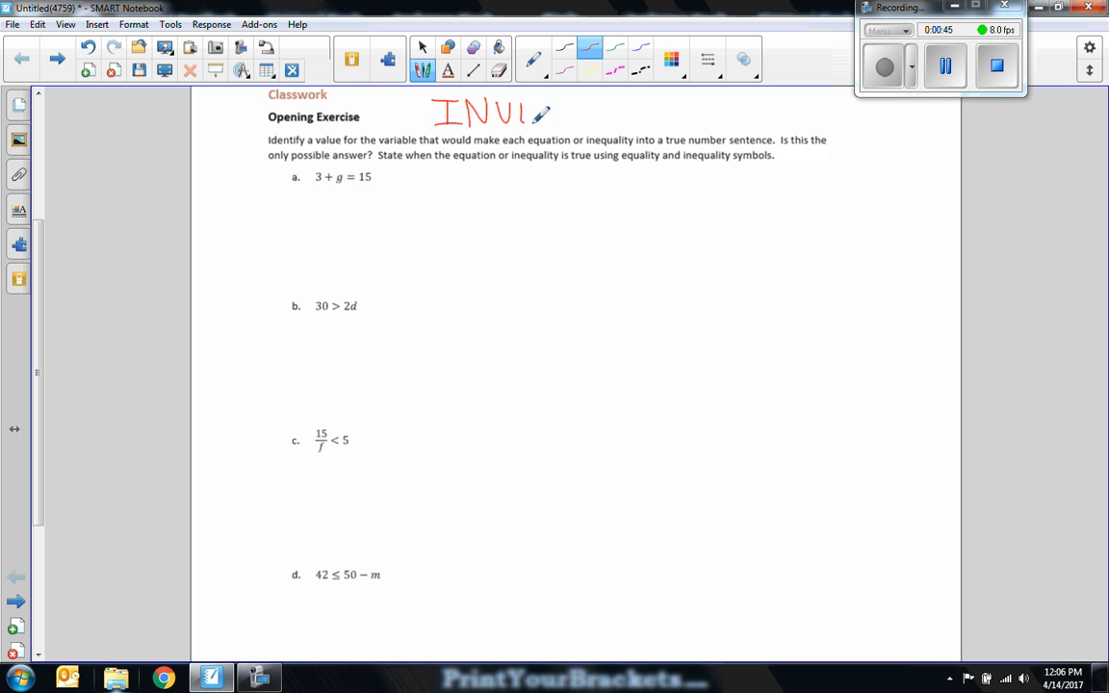
drag(539, 111, 592, 111)
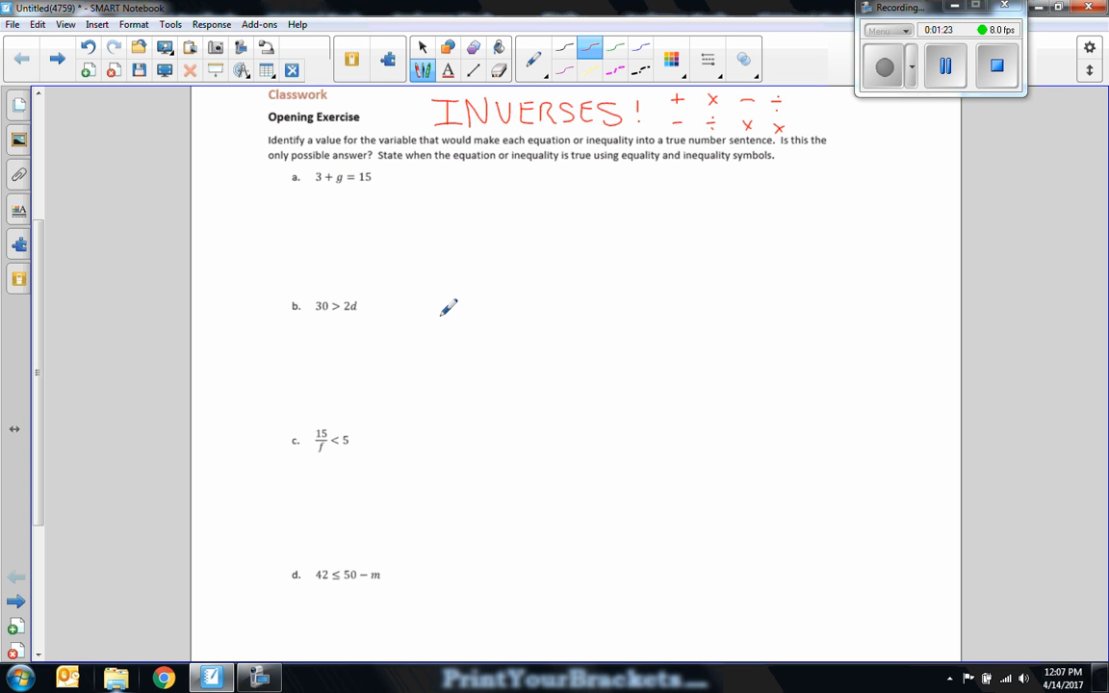
mouse_move(325, 168)
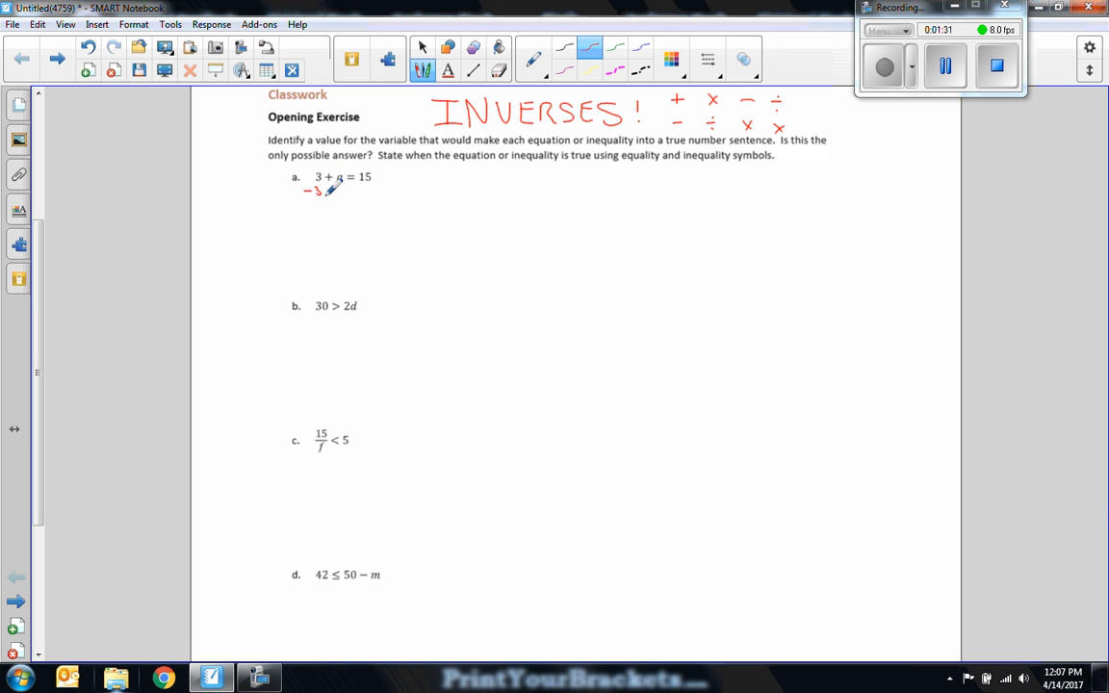
Step: Write −3 in red under the left side of 3+g=15 in problem a
drag(326, 197, 394, 198)
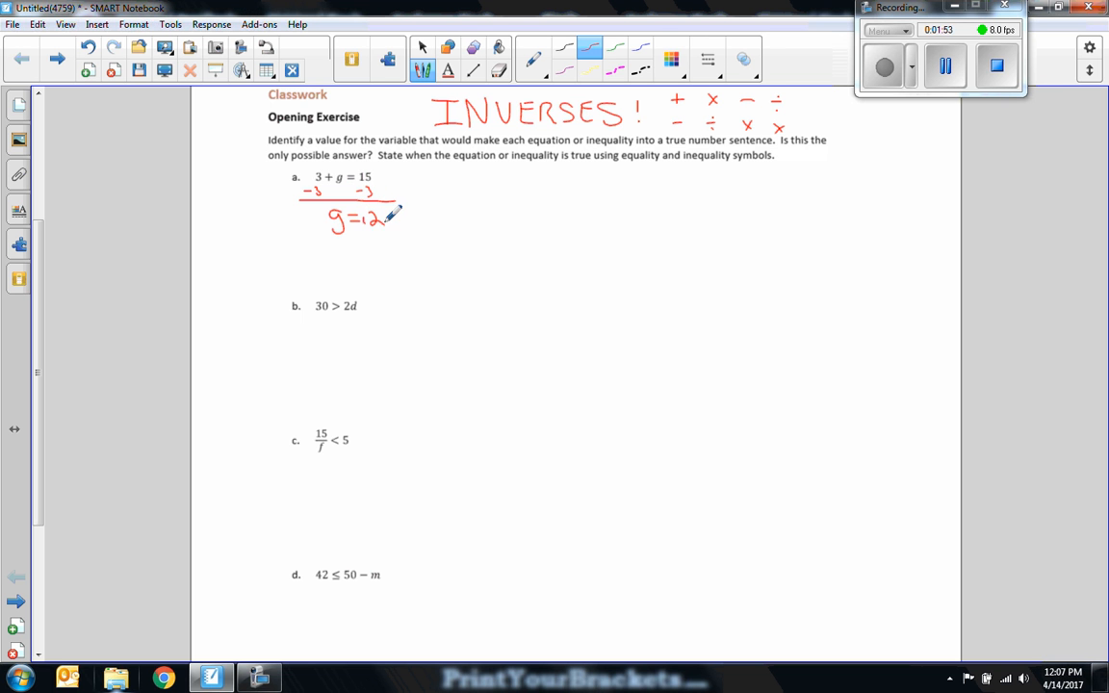
mouse_move(498, 177)
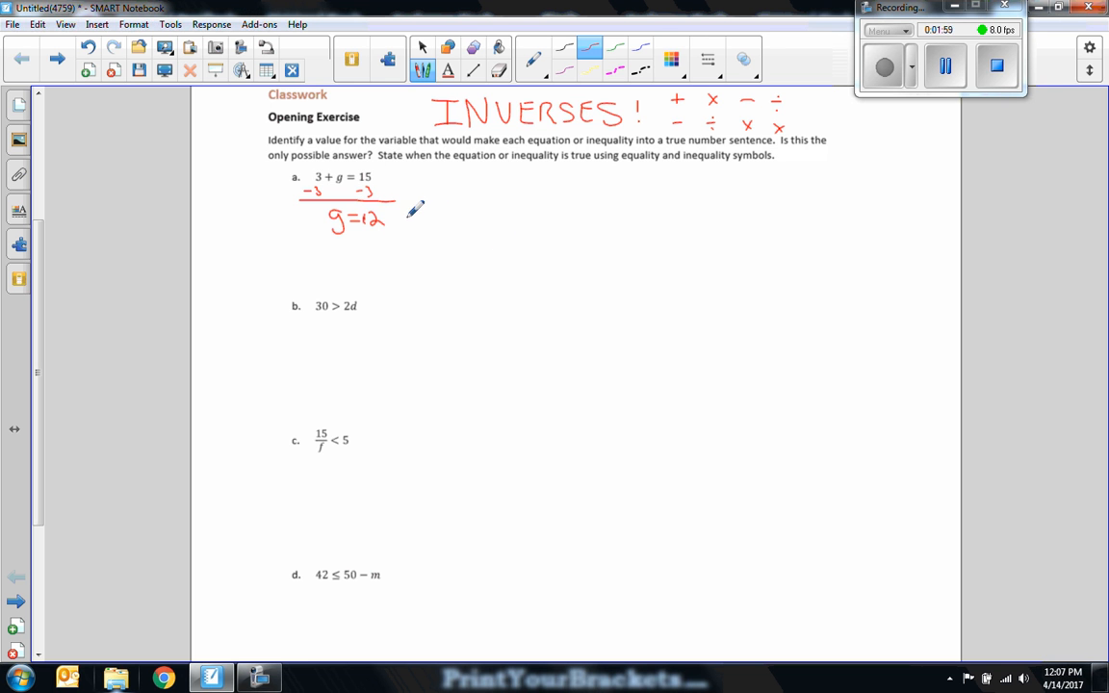
mouse_move(427, 225)
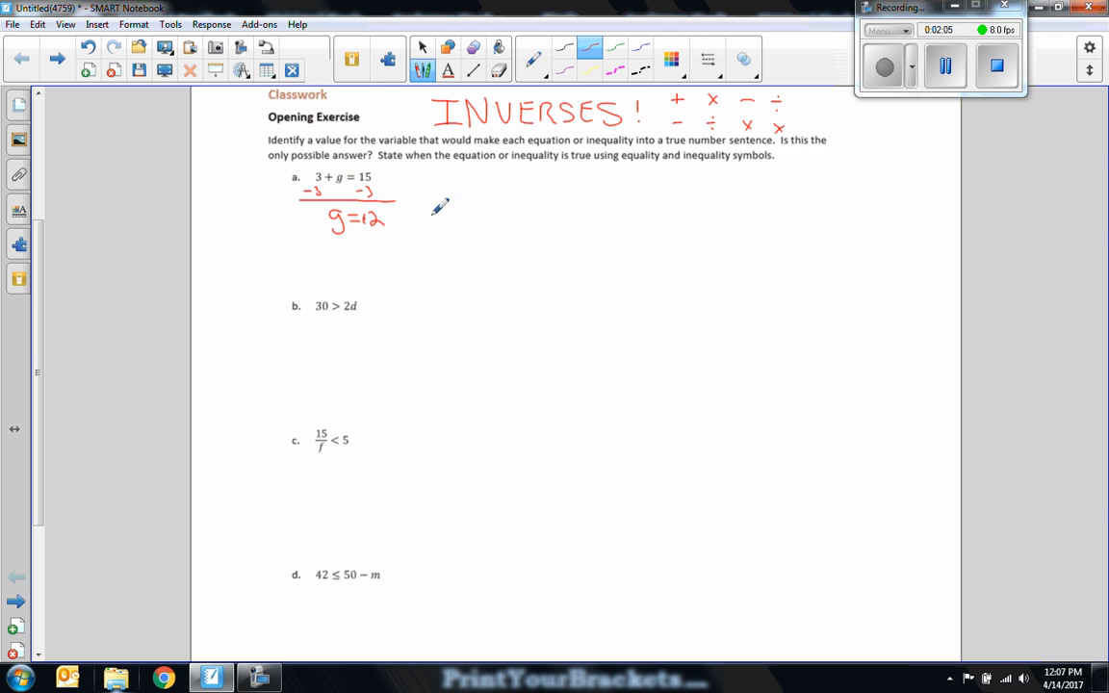
mouse_move(482, 179)
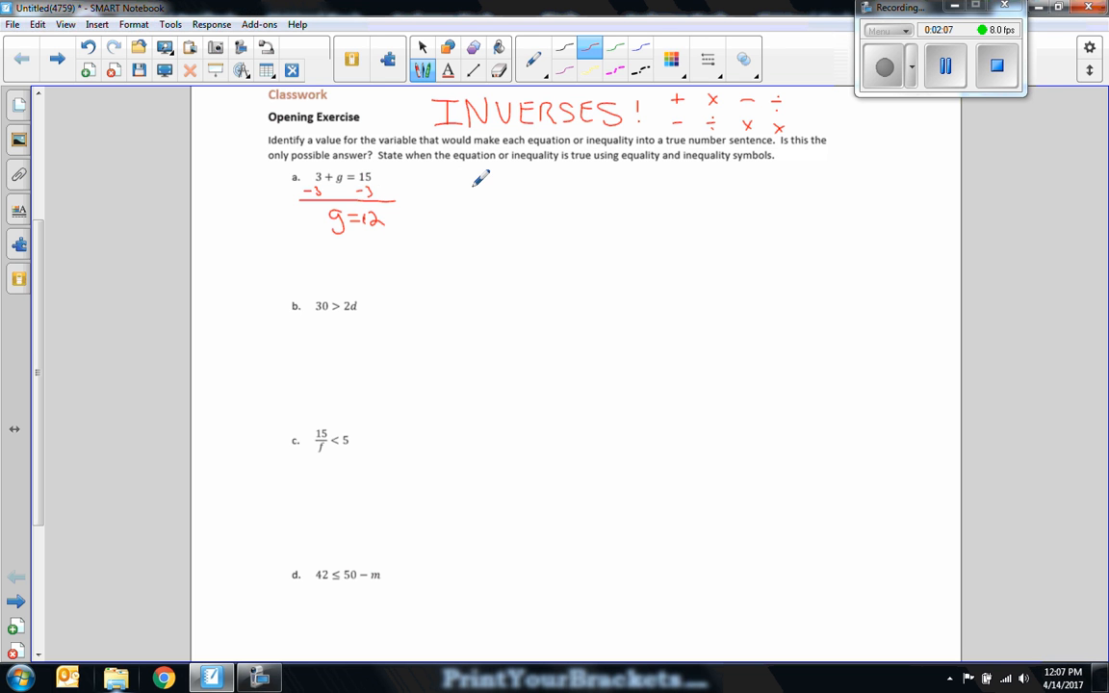
mouse_move(520, 77)
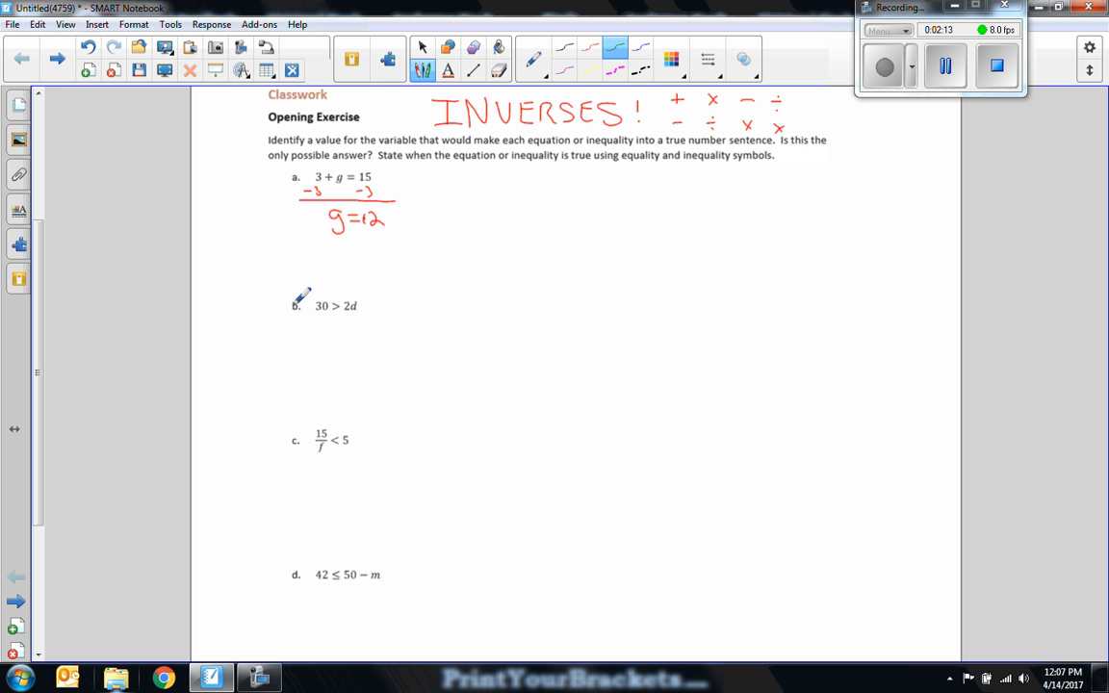
mouse_move(343, 296)
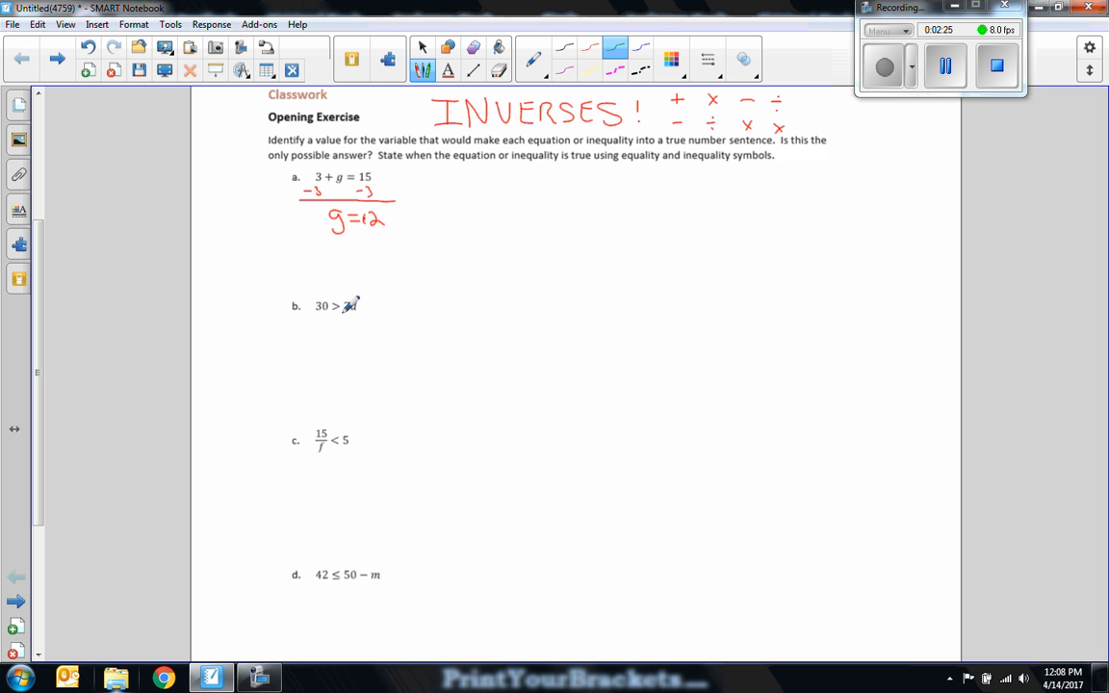
Step: Divide both sides of 30>2d by 2 in green, giving 15>d rewritten as d<15
drag(352, 308, 355, 323)
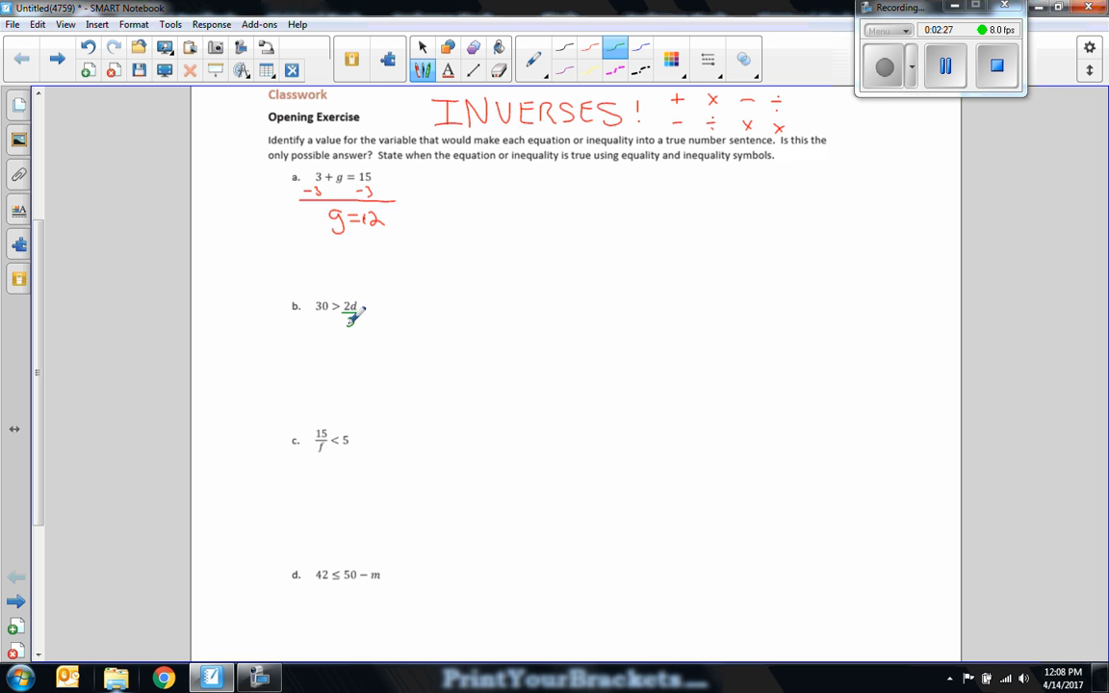
drag(315, 313, 355, 321)
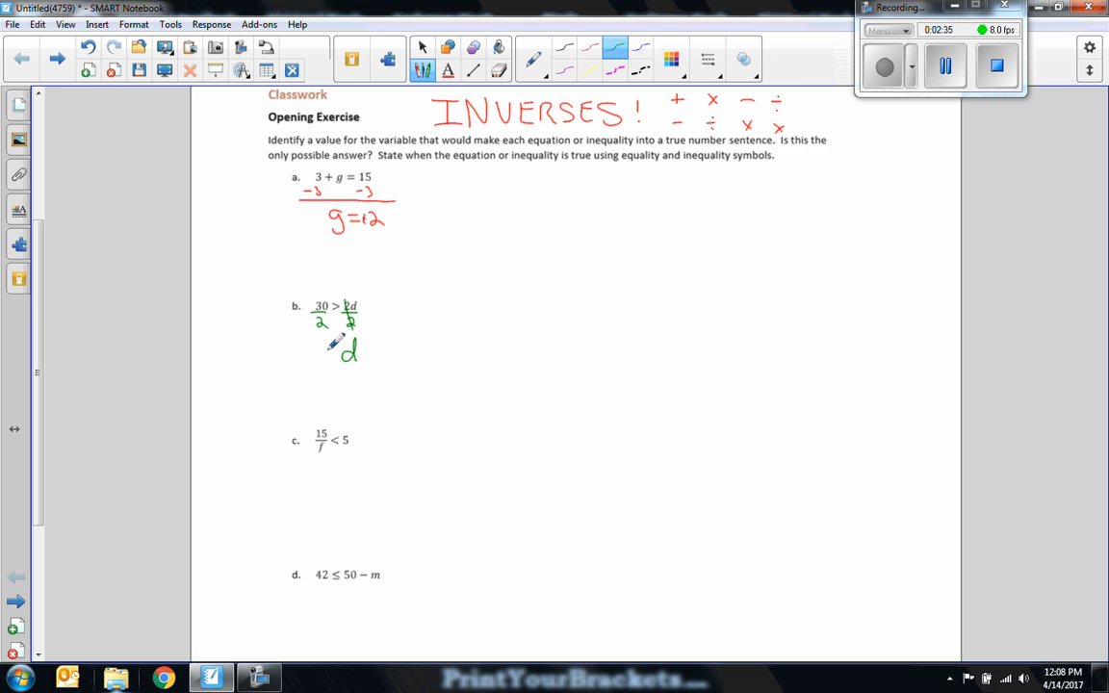
drag(322, 361, 333, 346)
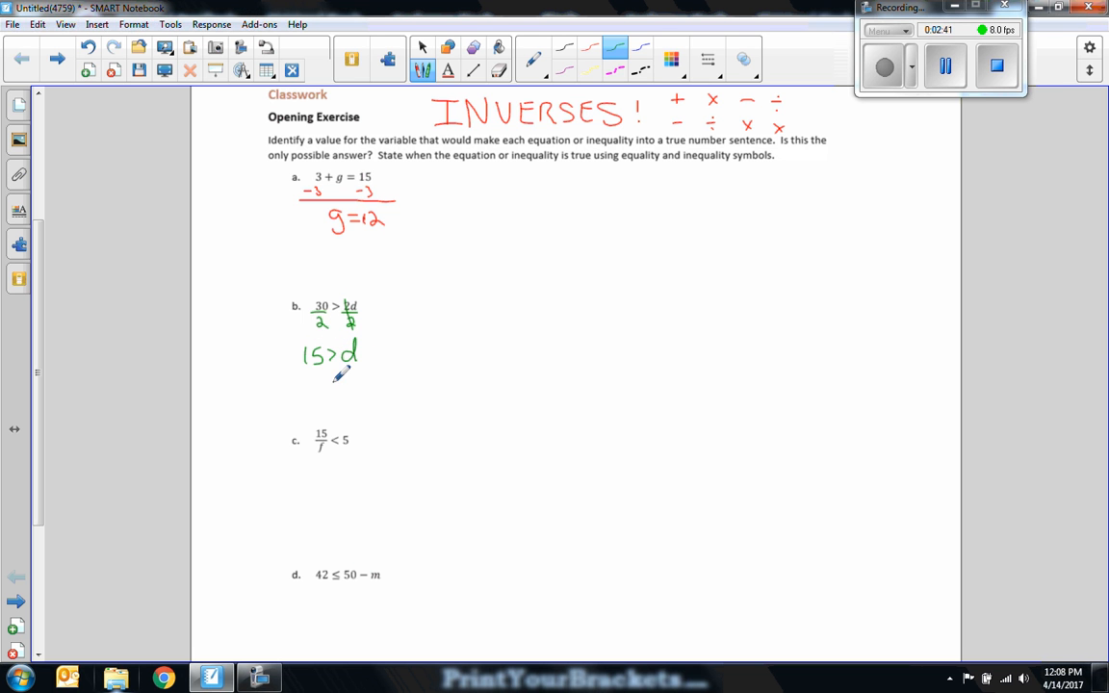
drag(308, 385, 316, 405)
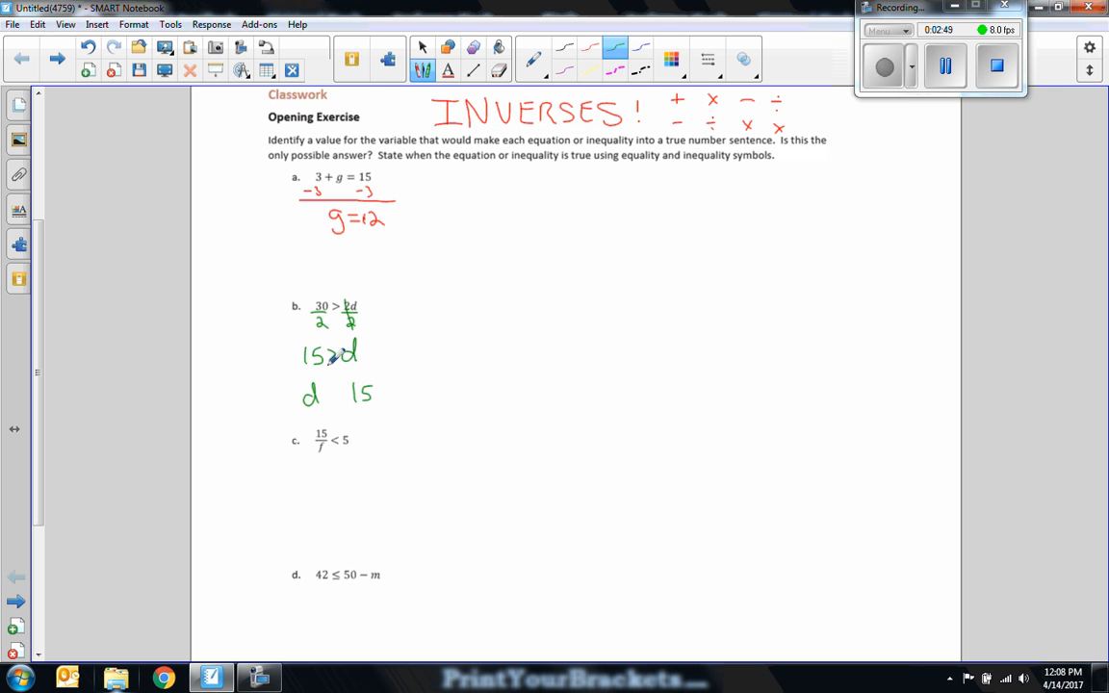
drag(327, 403, 342, 390)
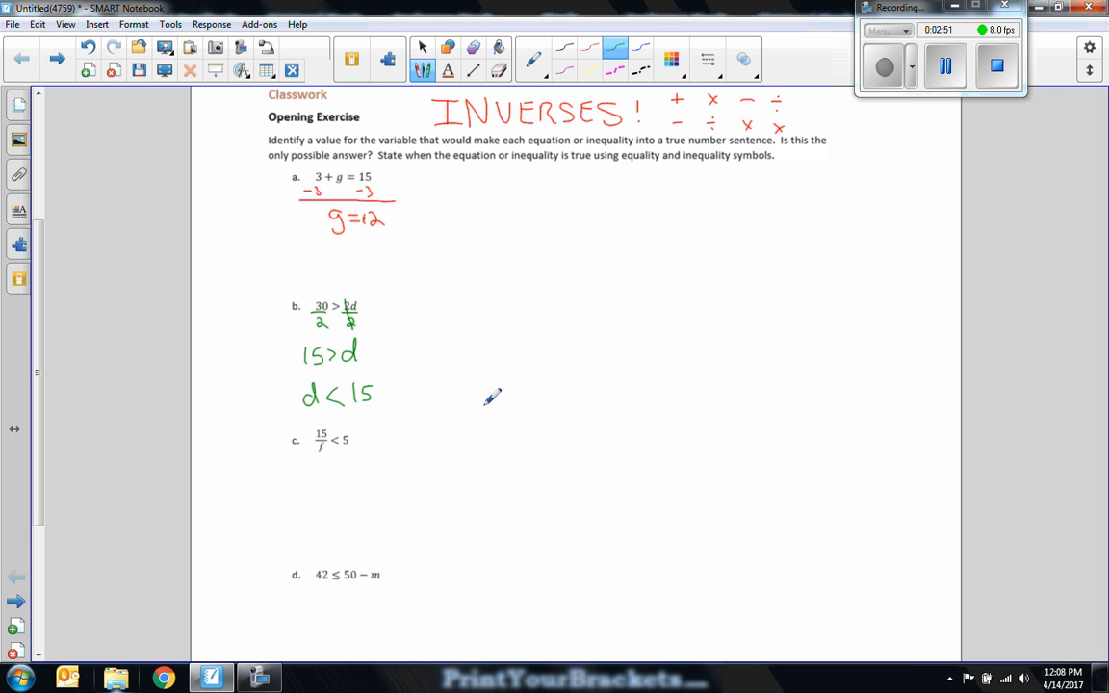
mouse_move(345, 335)
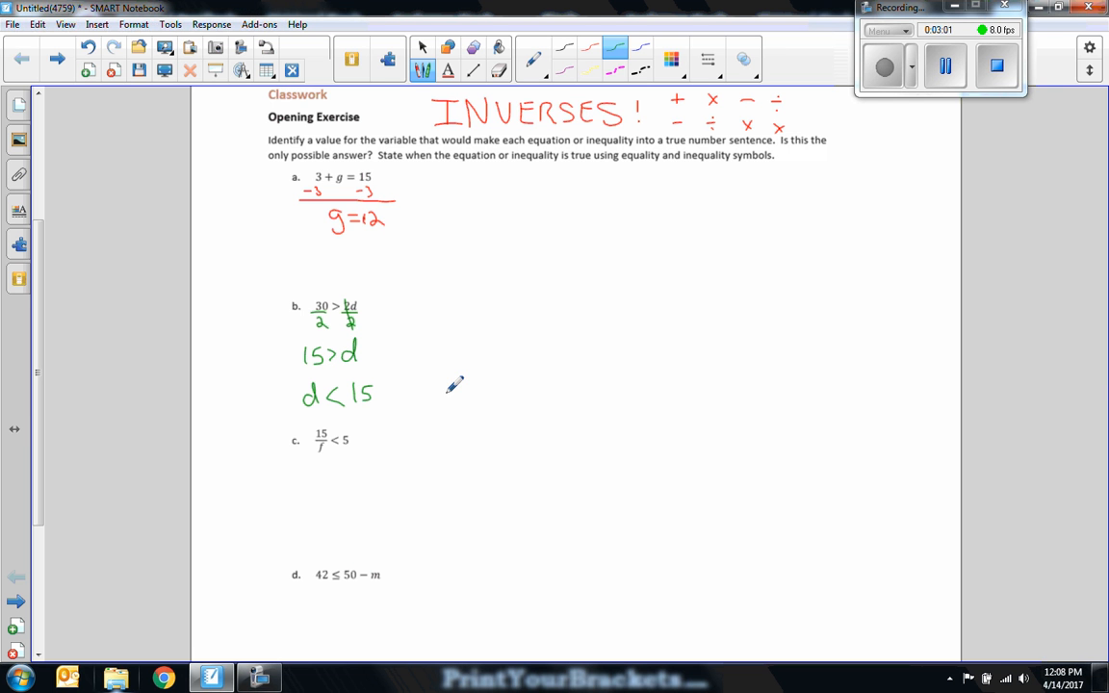
mouse_move(420, 392)
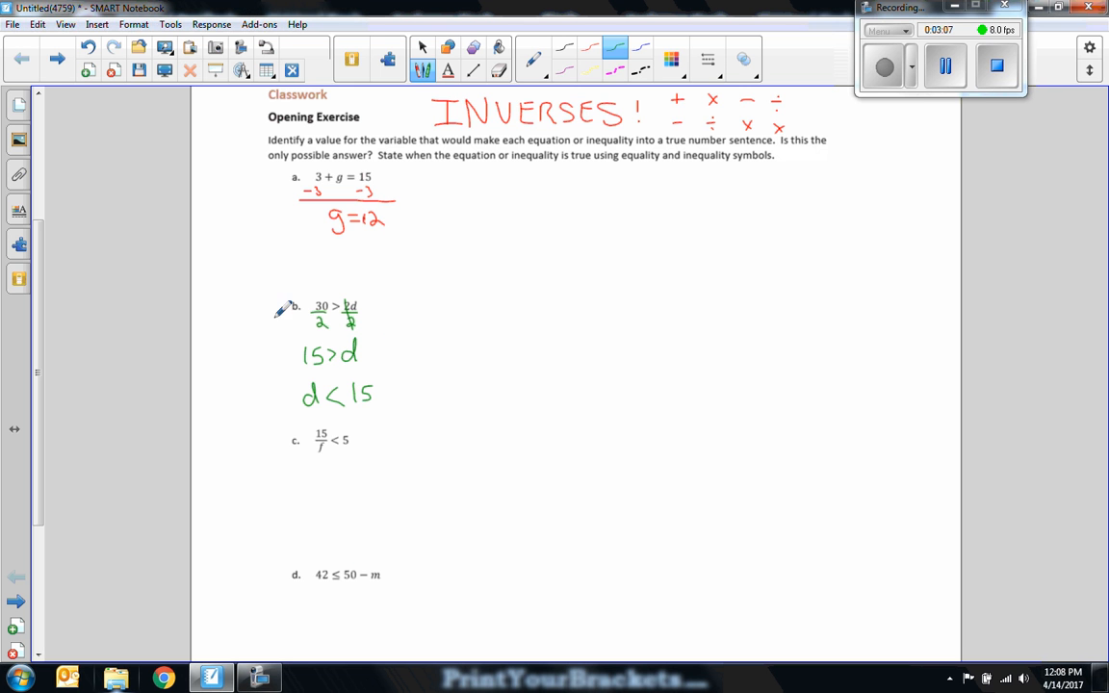
Step: Multiply problem c by f in blue, reach 3<f and rewrite it as f>3
scroll(down, 3)
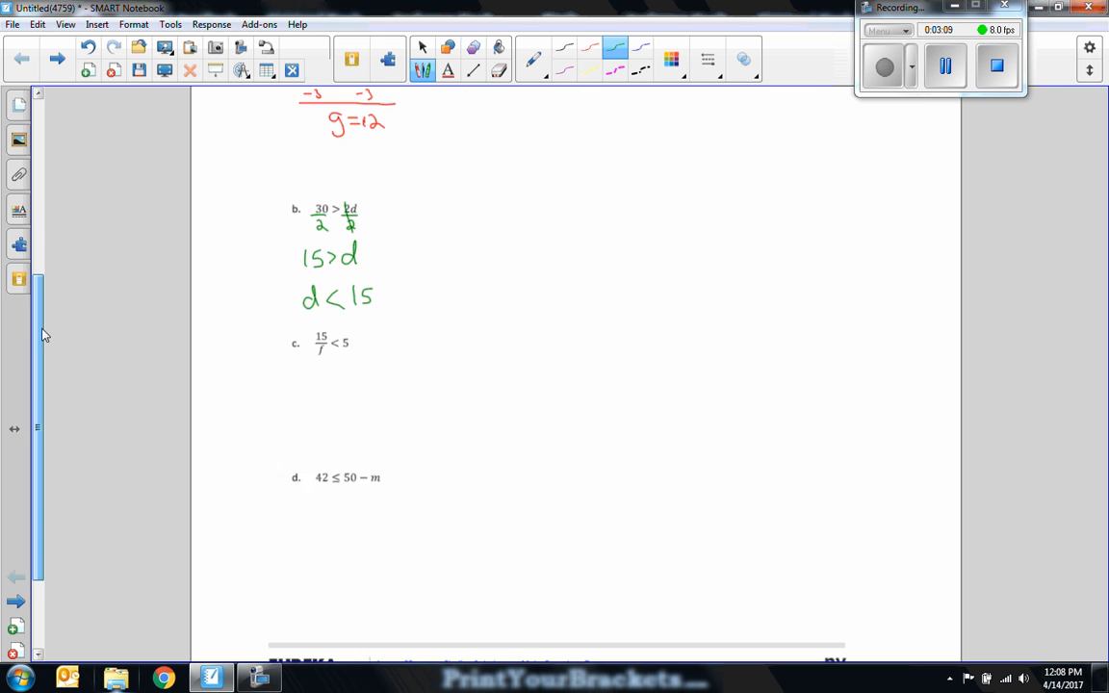
scroll(down, 3)
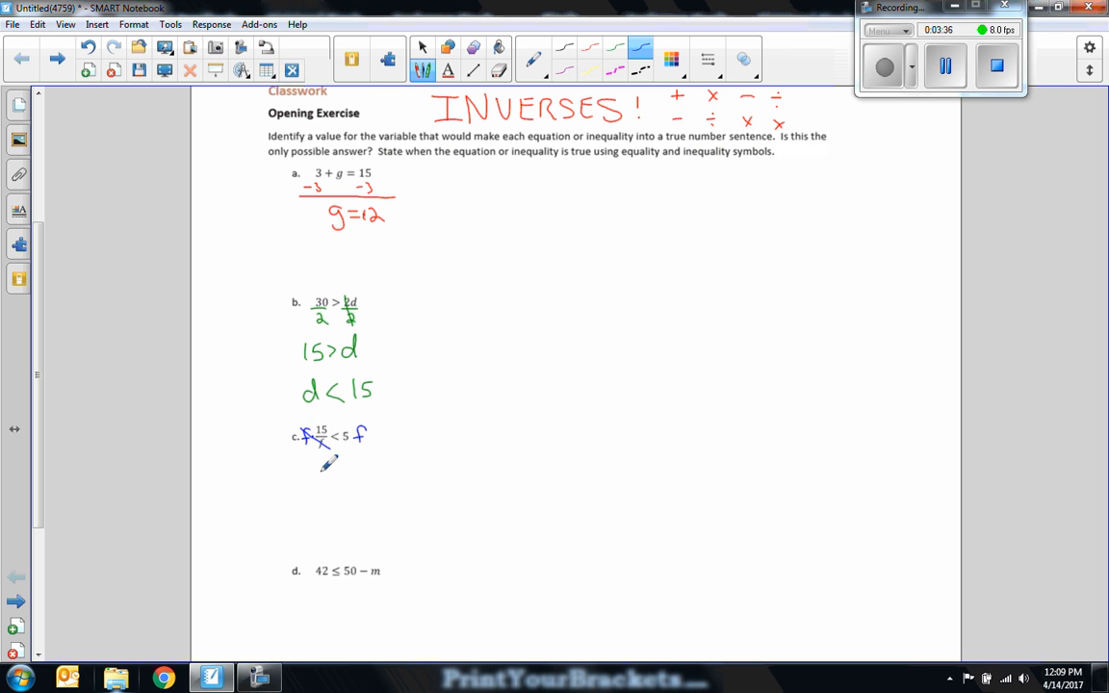
drag(313, 472, 326, 476)
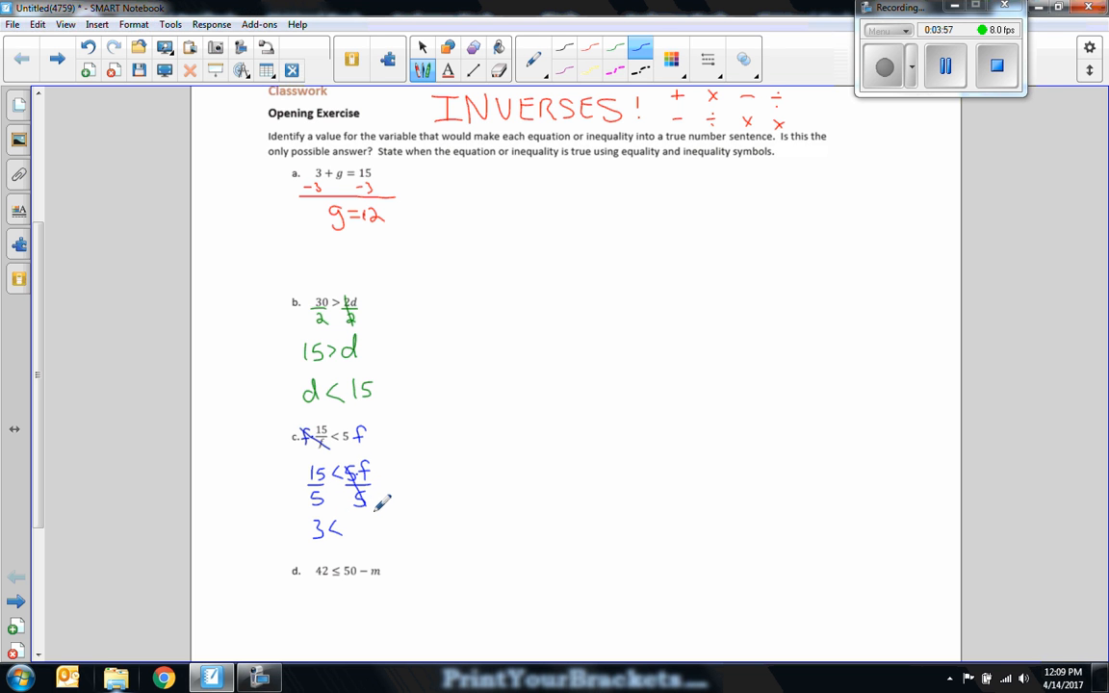
drag(352, 524, 362, 530)
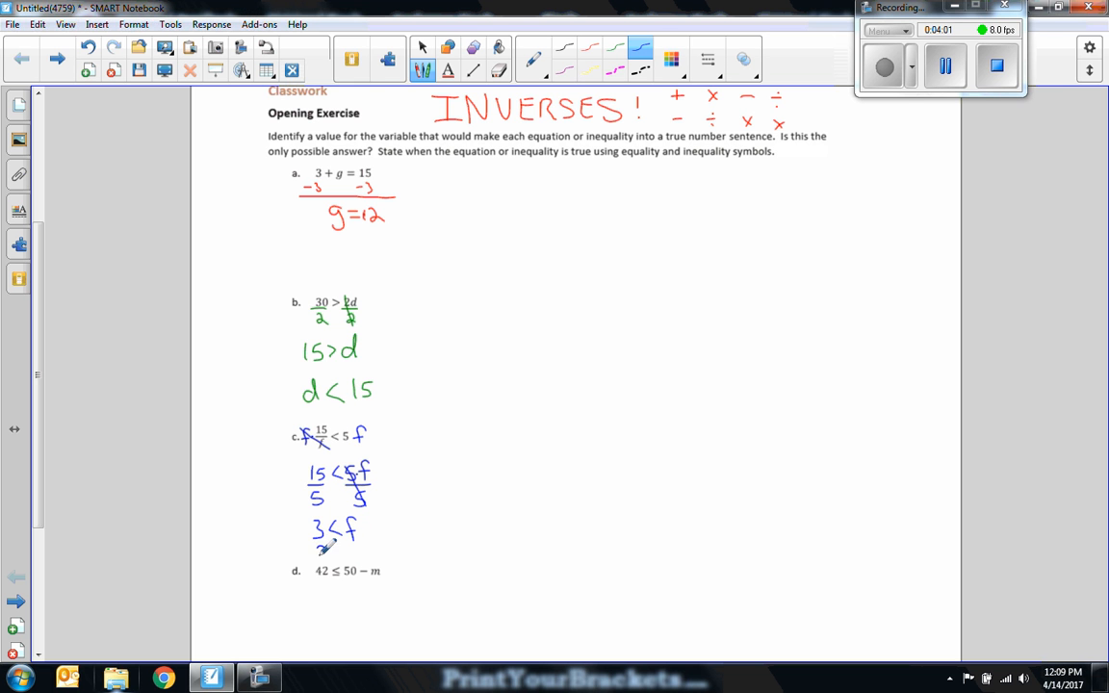
drag(313, 554, 356, 549)
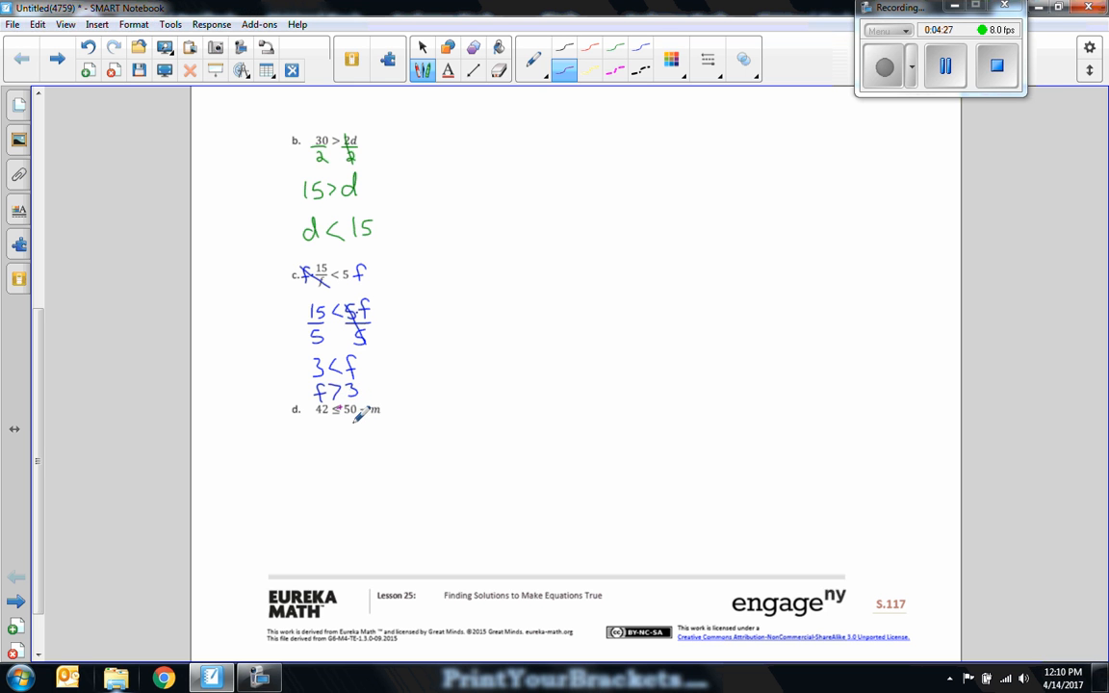
Step: Subtract 50 from both sides of inequality d in magenta and write the result
drag(375, 404, 342, 429)
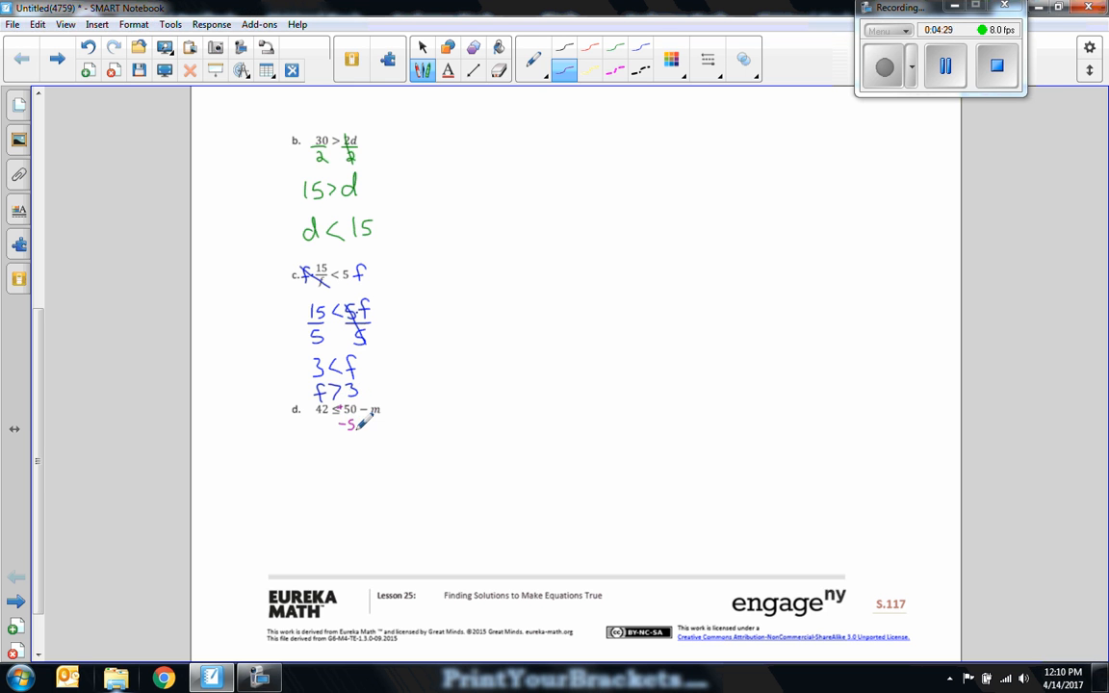
drag(342, 425, 361, 426)
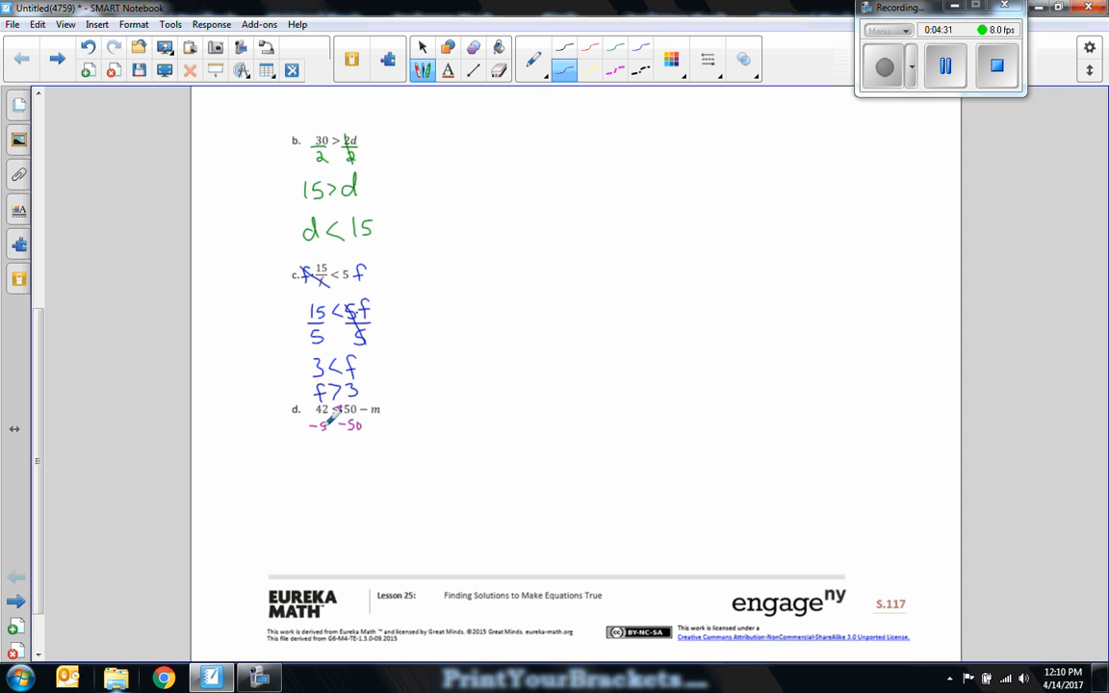
drag(303, 438, 390, 436)
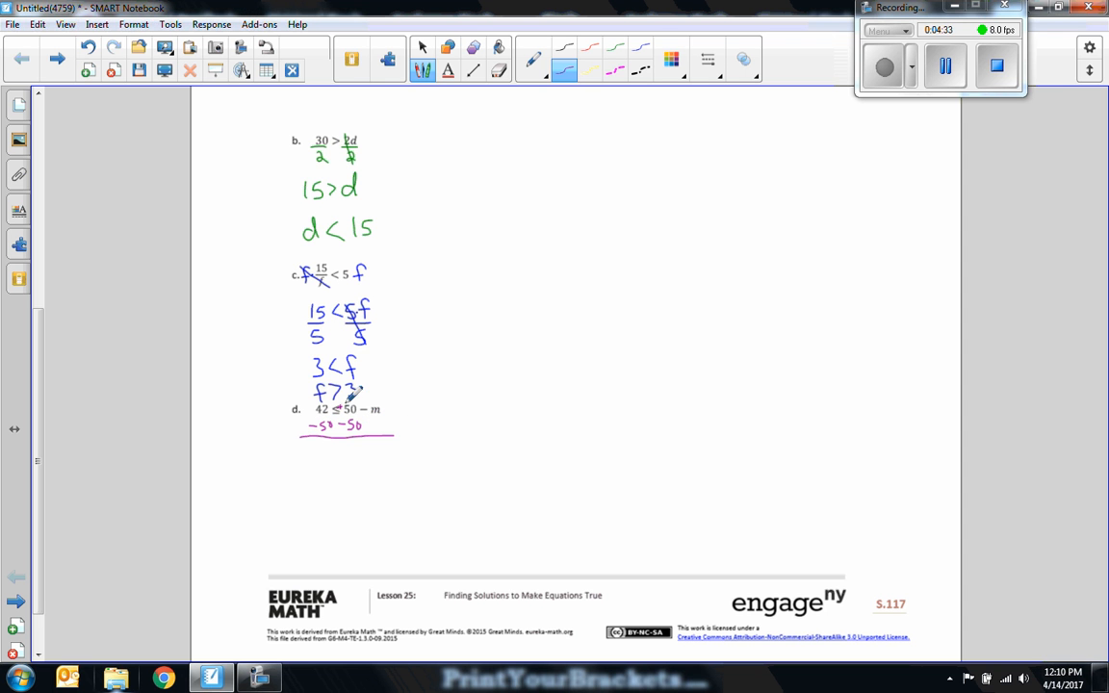
drag(356, 390, 370, 438)
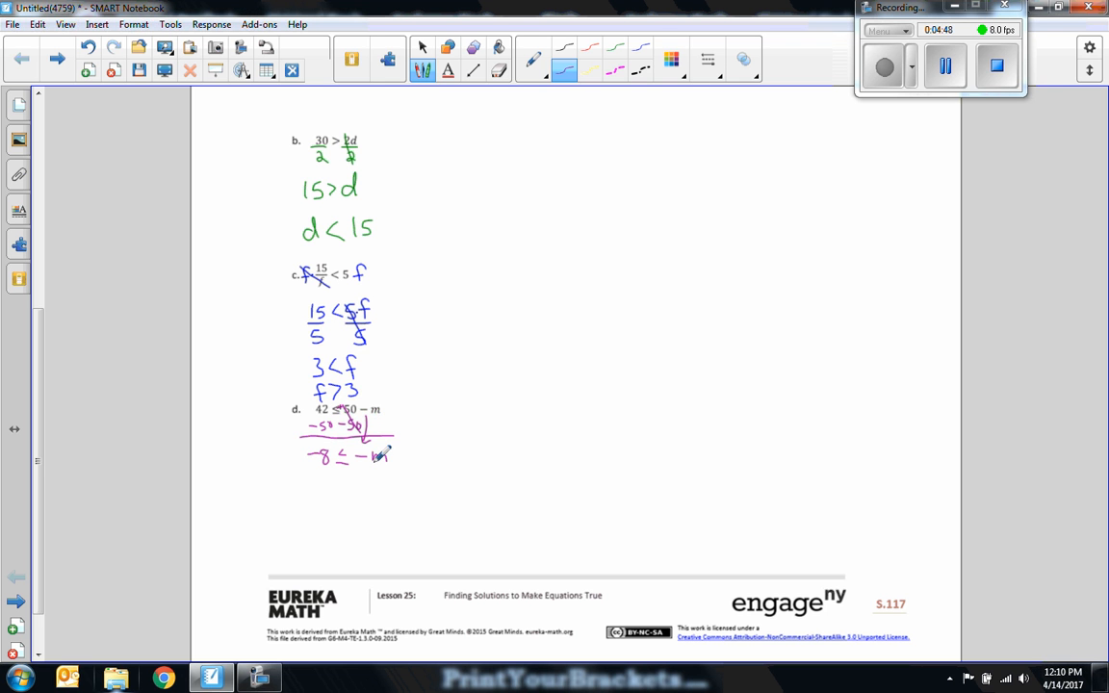
Step: Continue d through −8 ≤ −m and 8 ≥ m to m ≤ 8, then move to the Example page
drag(306, 448, 298, 467)
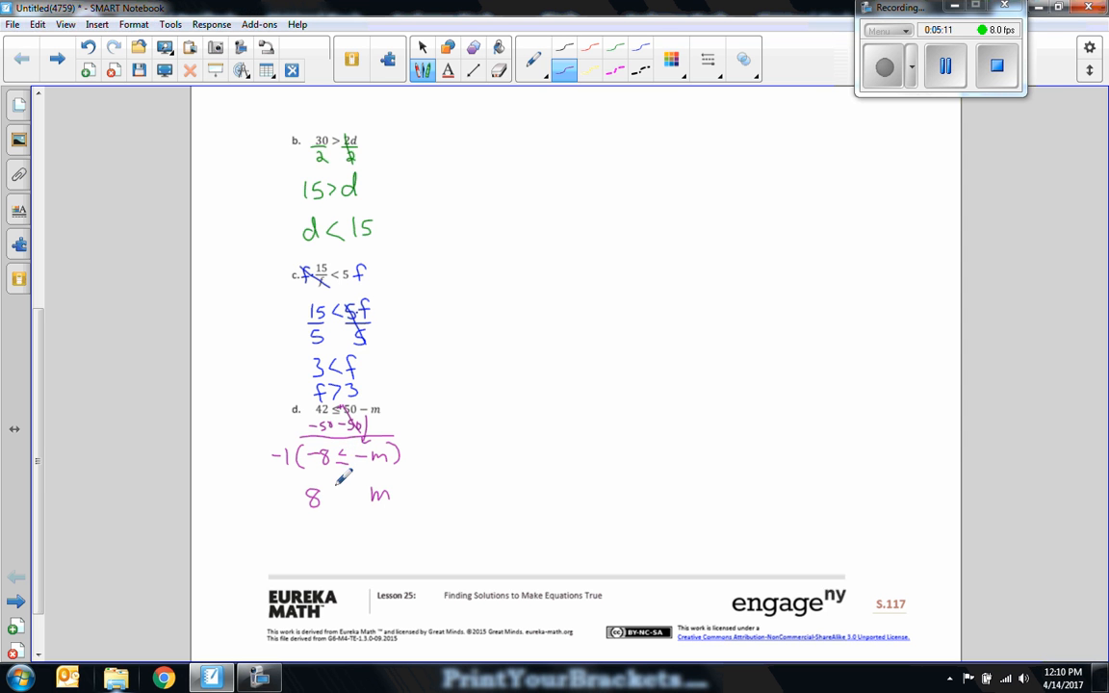
drag(337, 486, 347, 501)
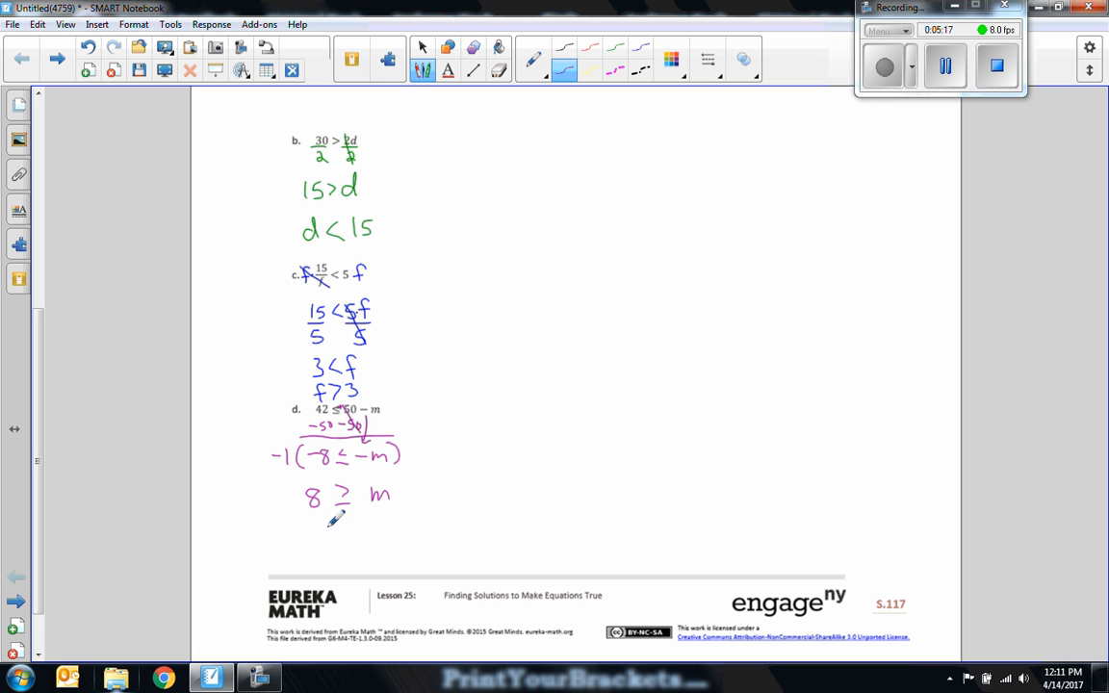
drag(328, 525, 321, 549)
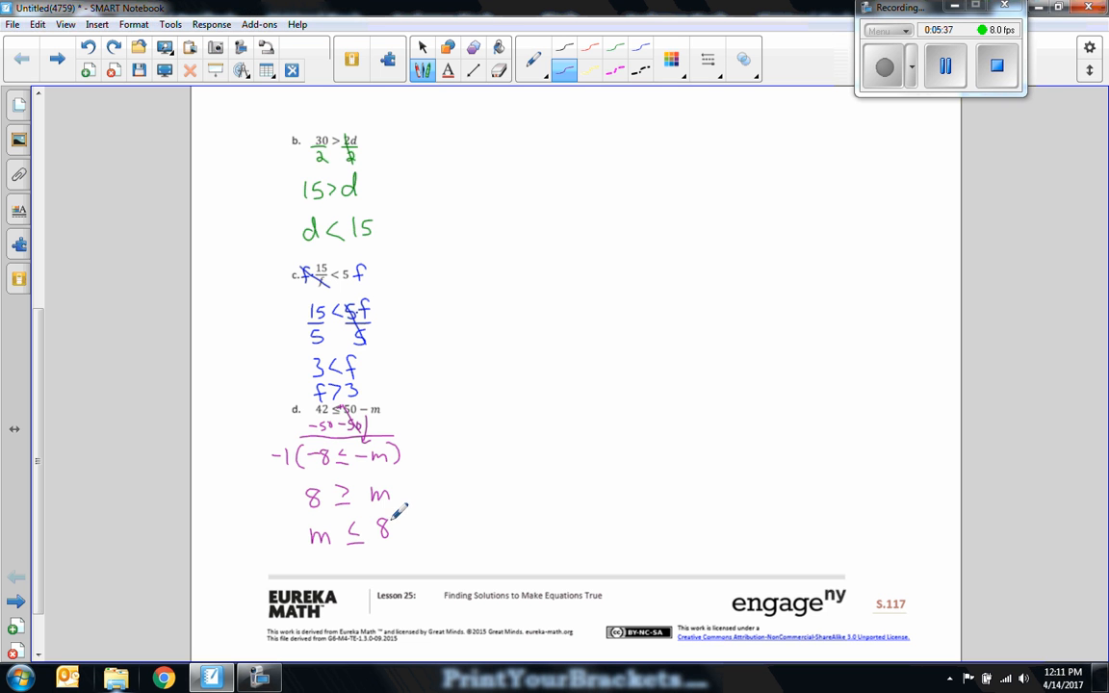
click(16, 576)
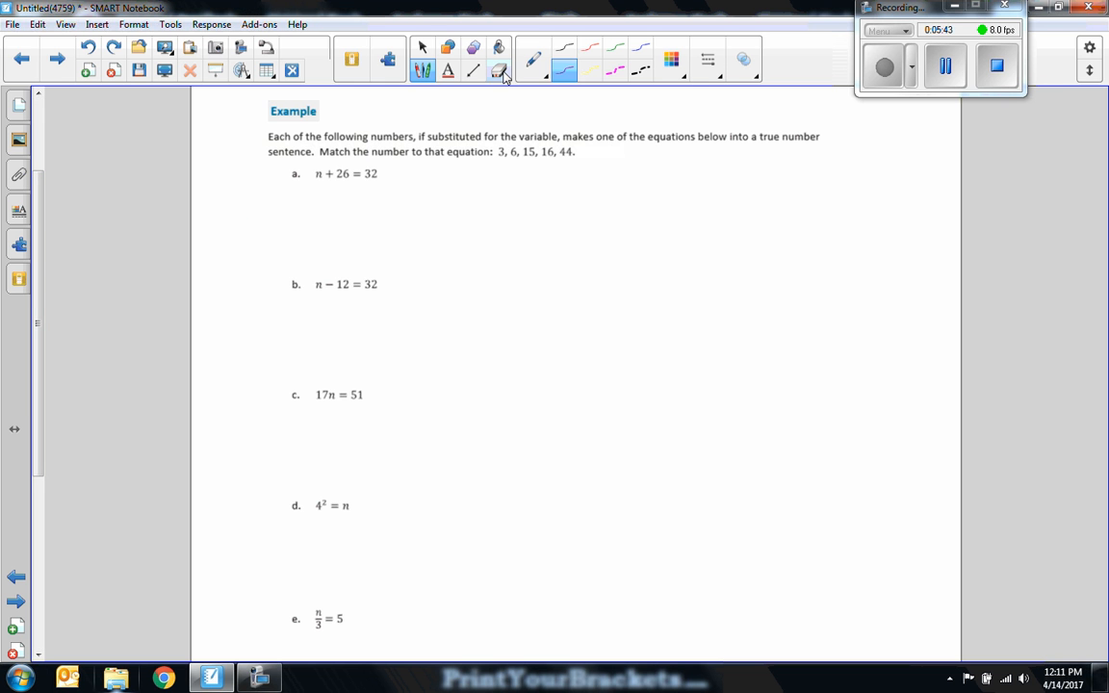
click(499, 72)
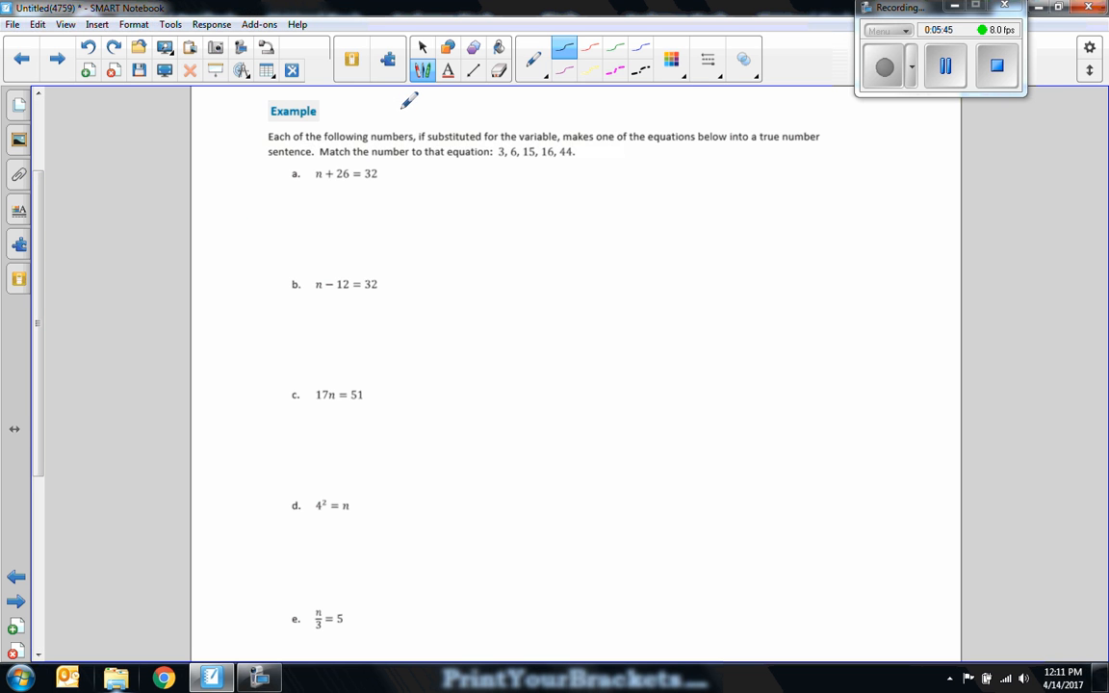
mouse_move(551, 117)
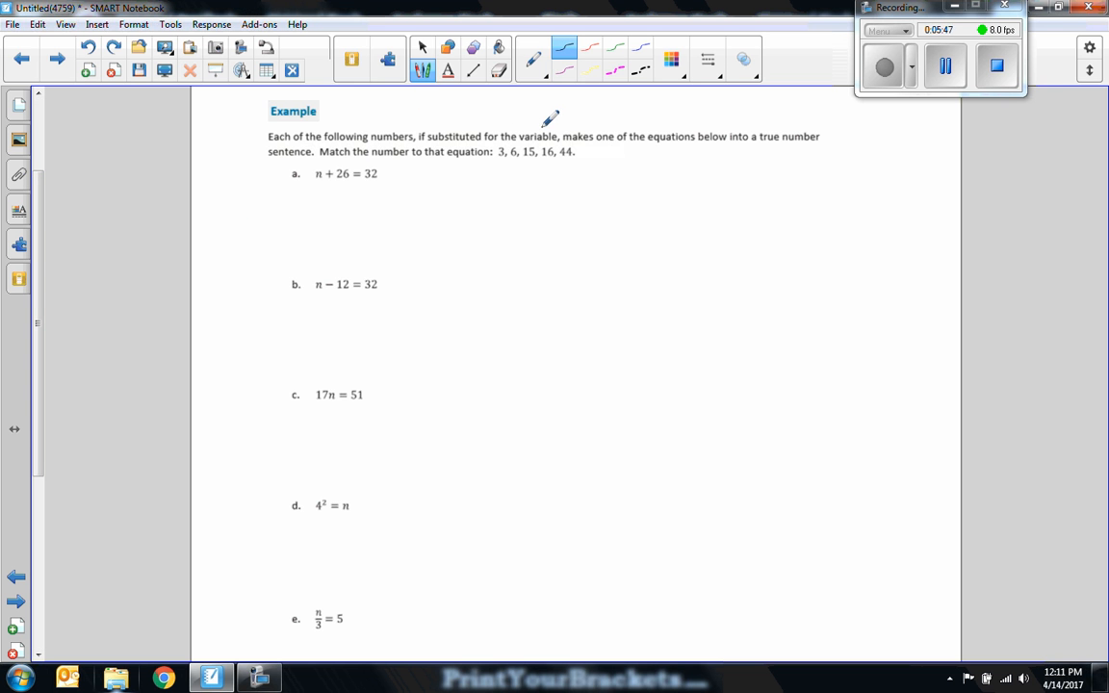
mouse_move(724, 124)
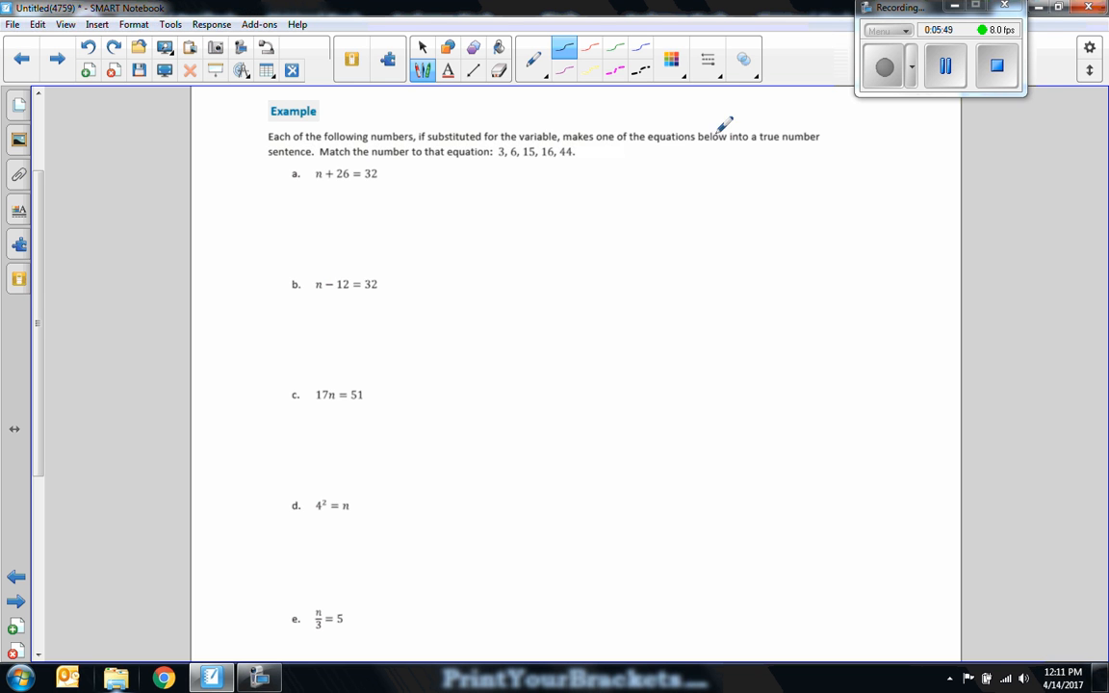
mouse_move(337, 135)
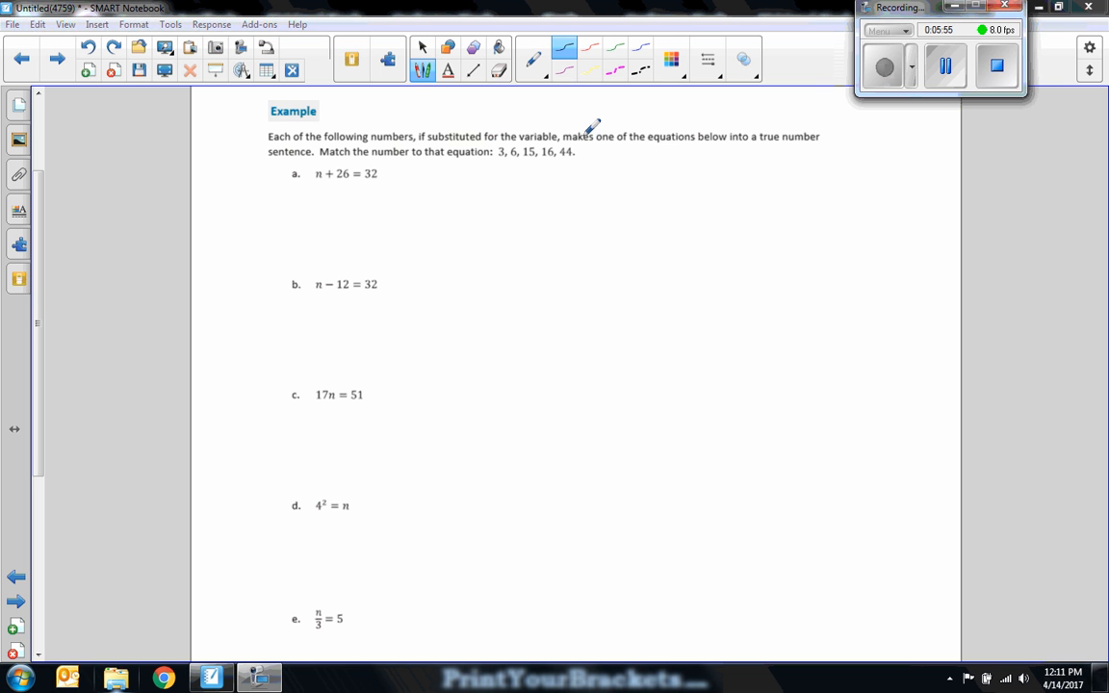
mouse_move(578, 144)
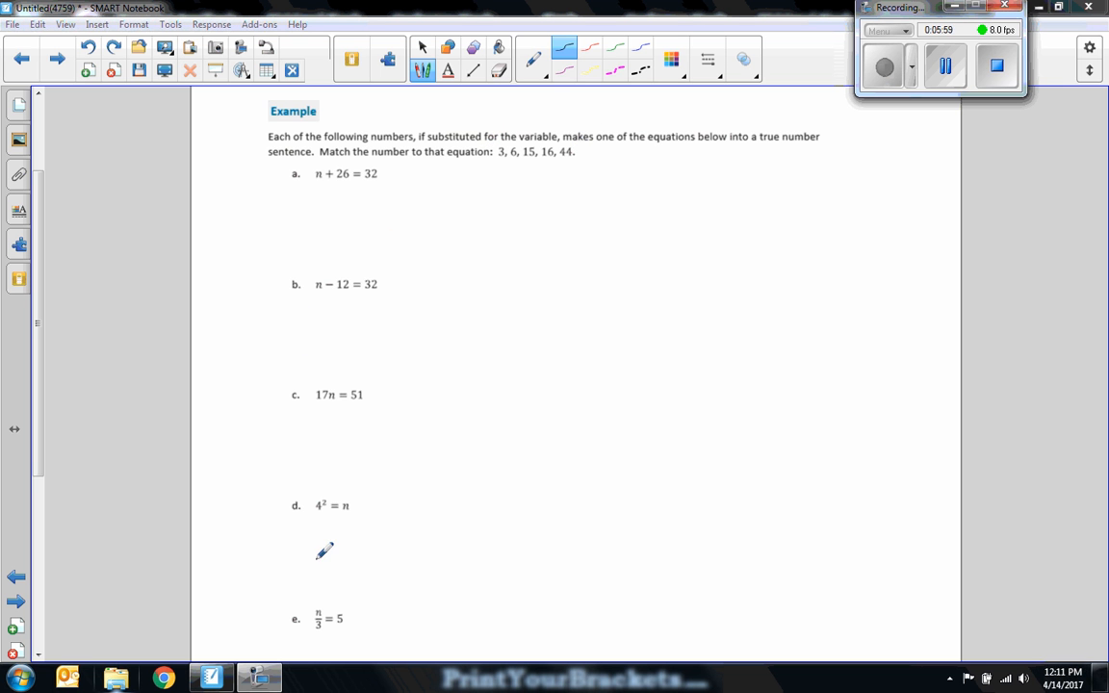
mouse_move(500, 137)
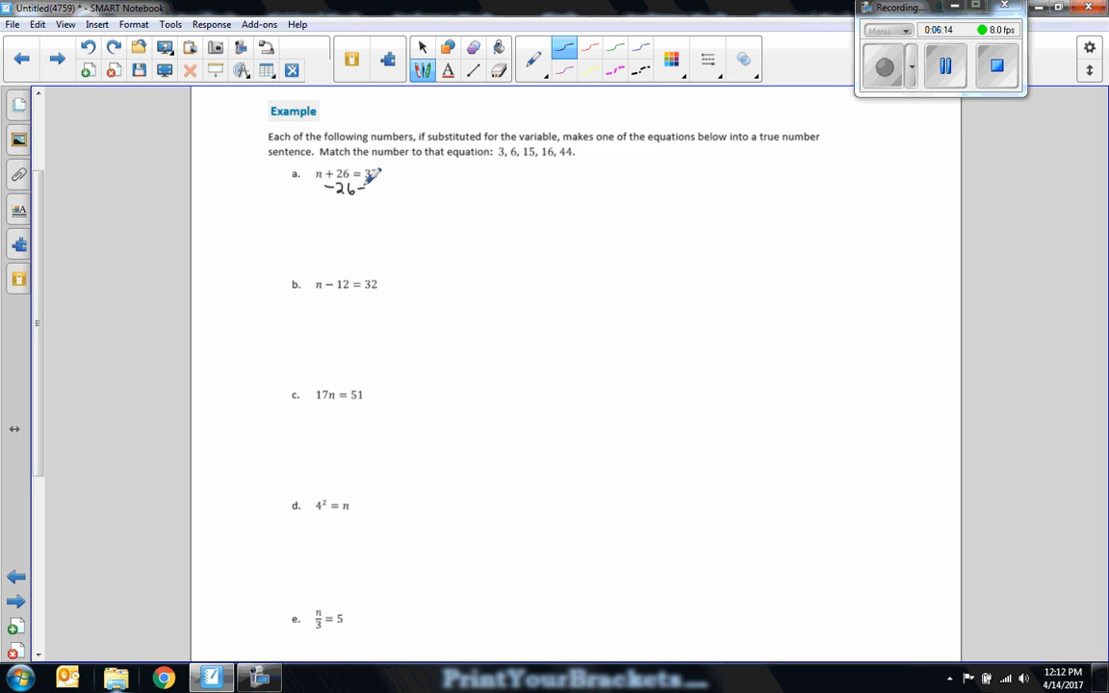
Step: Subtract 26 from both sides of n + 26 = 32 and write the result for equation a
drag(308, 191, 390, 188)
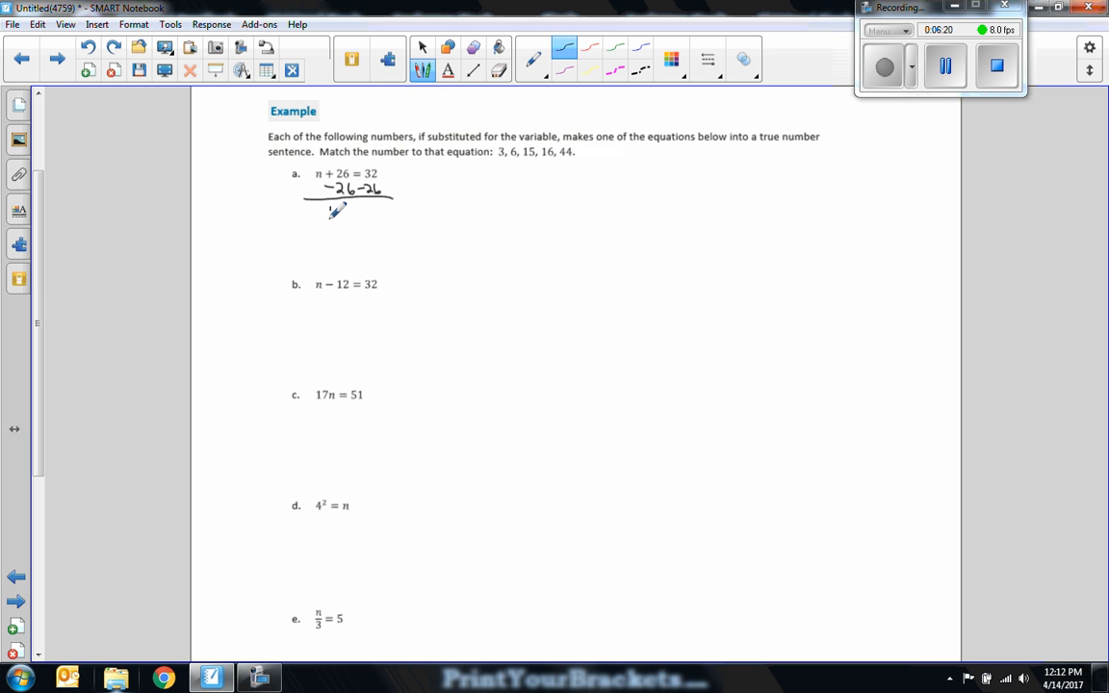
drag(332, 212, 358, 212)
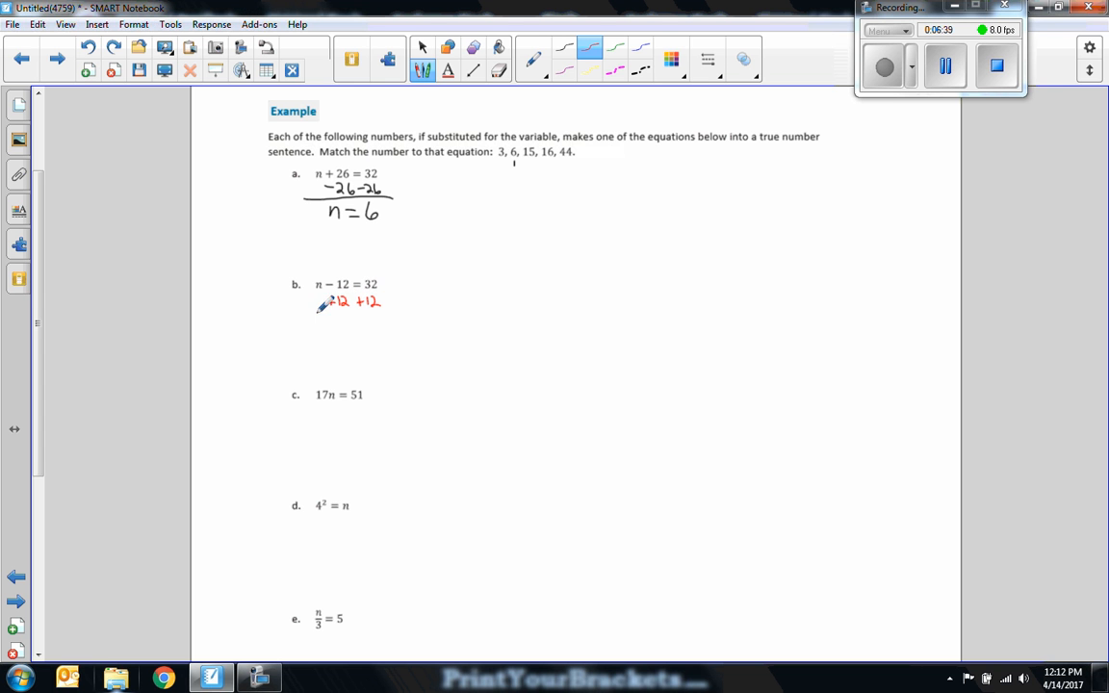
Step: Finish equation b as n = 44 in red, then brace and mark used numbers in green
drag(315, 311, 395, 311)
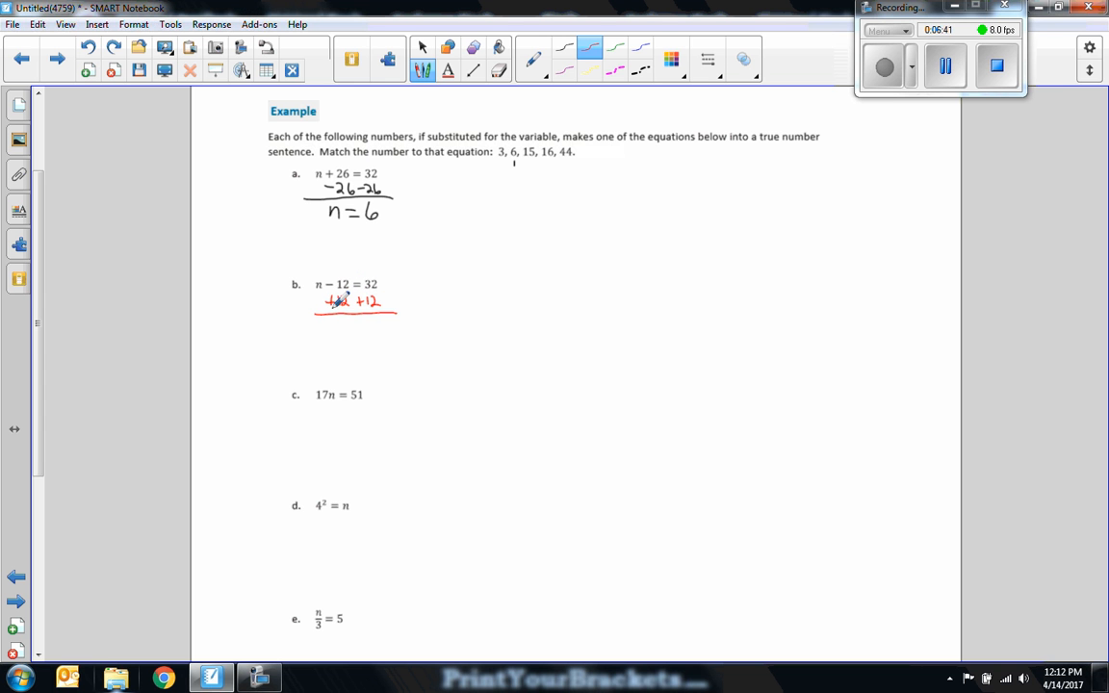
drag(327, 323, 347, 327)
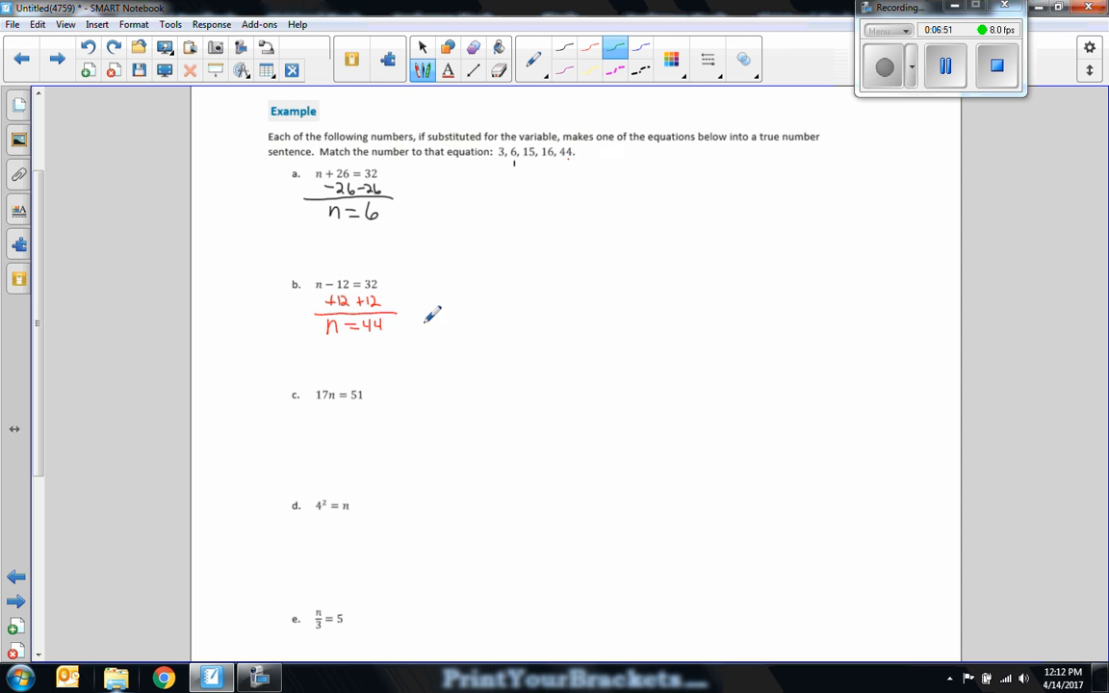
drag(496, 168, 544, 173)
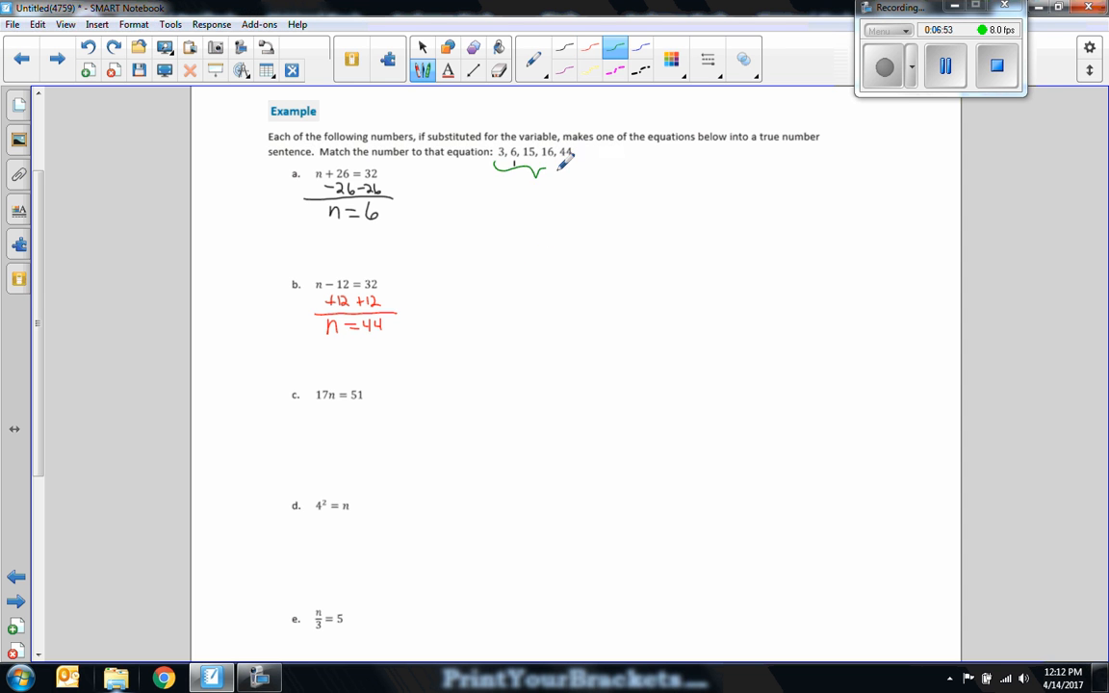
drag(544, 166, 577, 163)
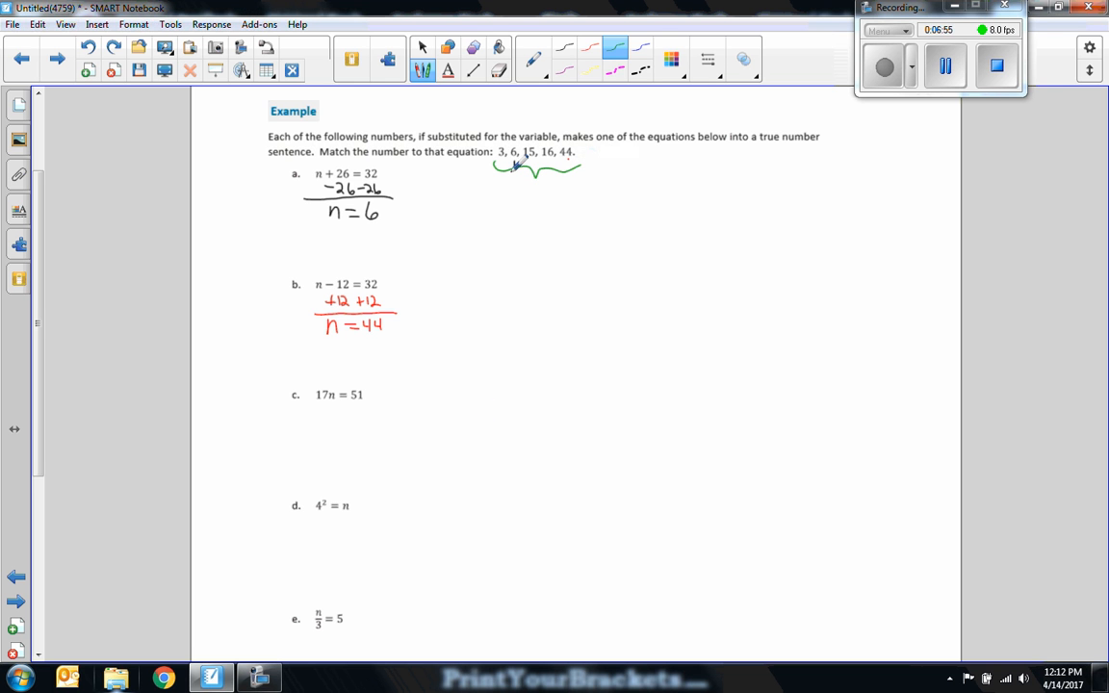
mouse_move(75, 355)
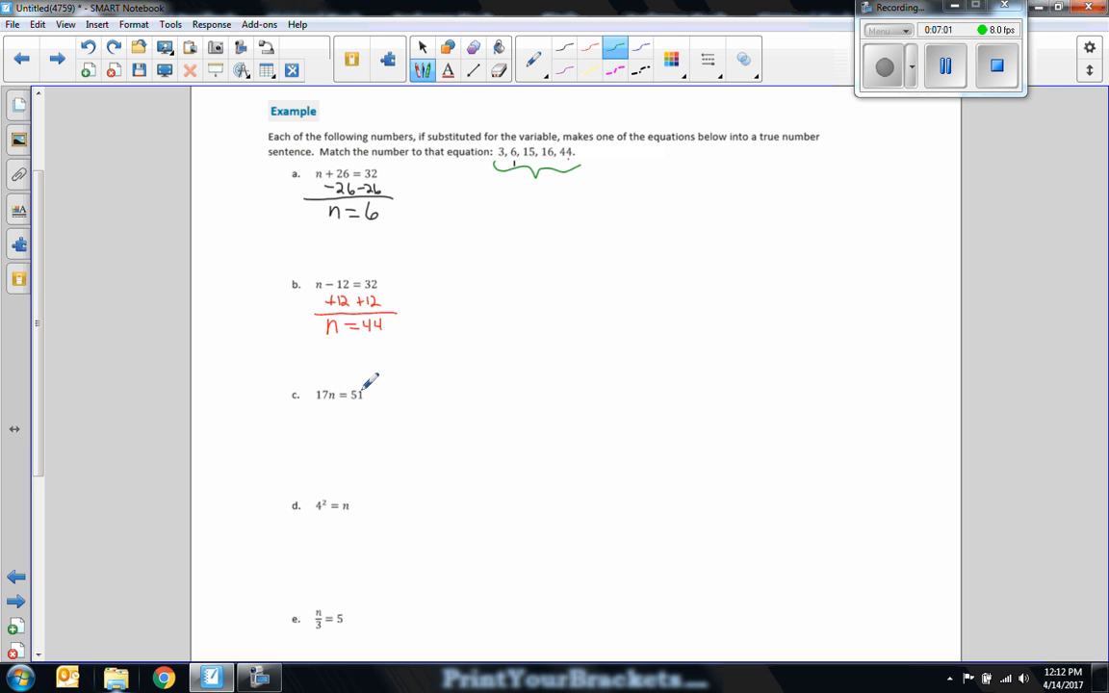
mouse_move(330, 406)
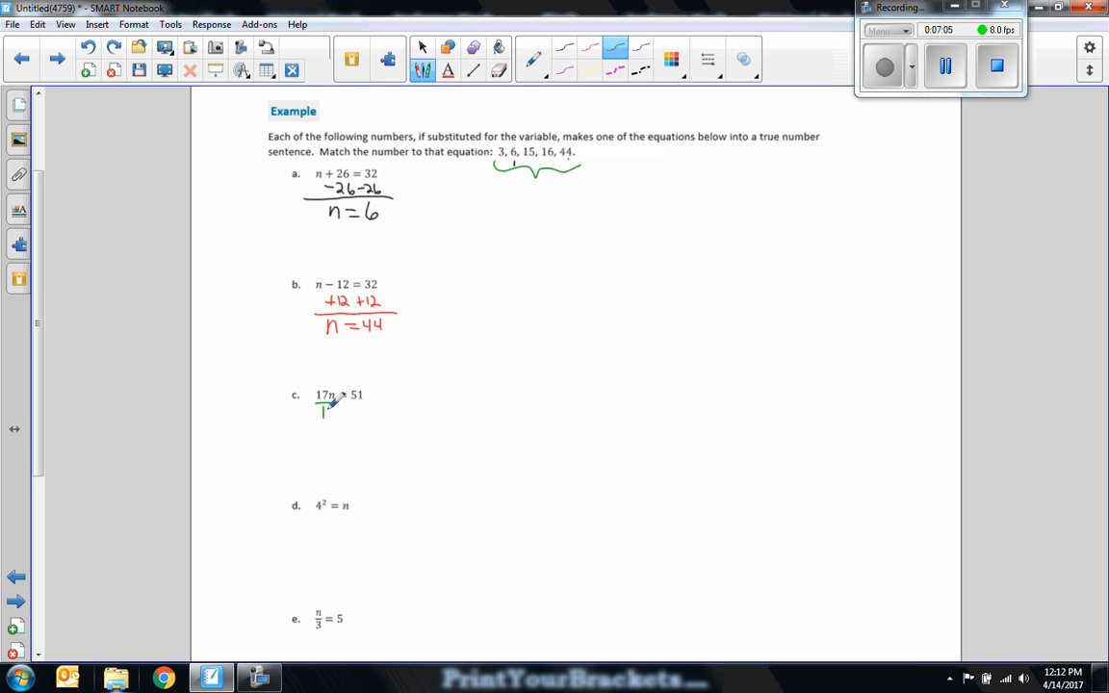
Step: Divide both sides of 17n = 51 by 17 in green
drag(323, 412, 366, 413)
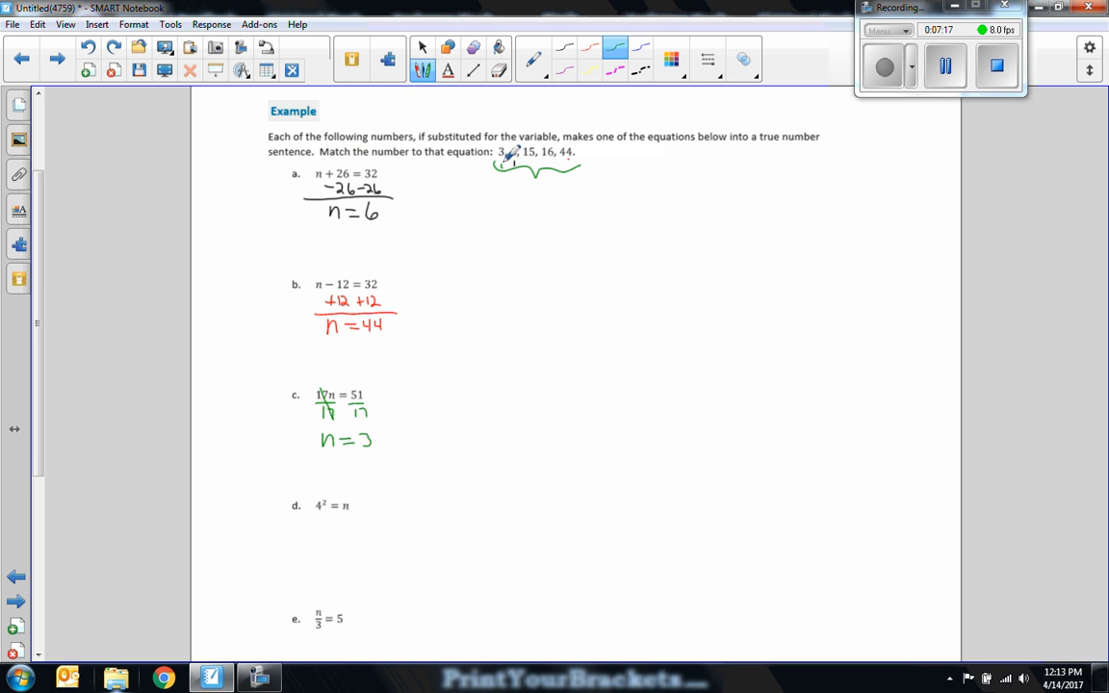
mouse_move(494, 485)
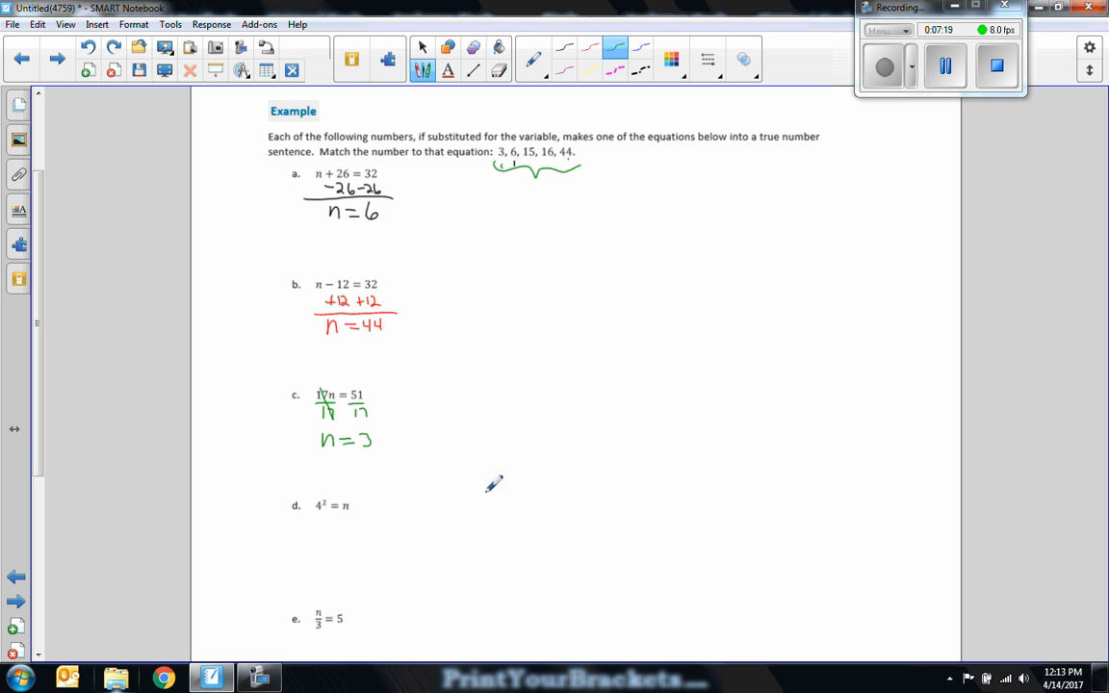
mouse_move(353, 478)
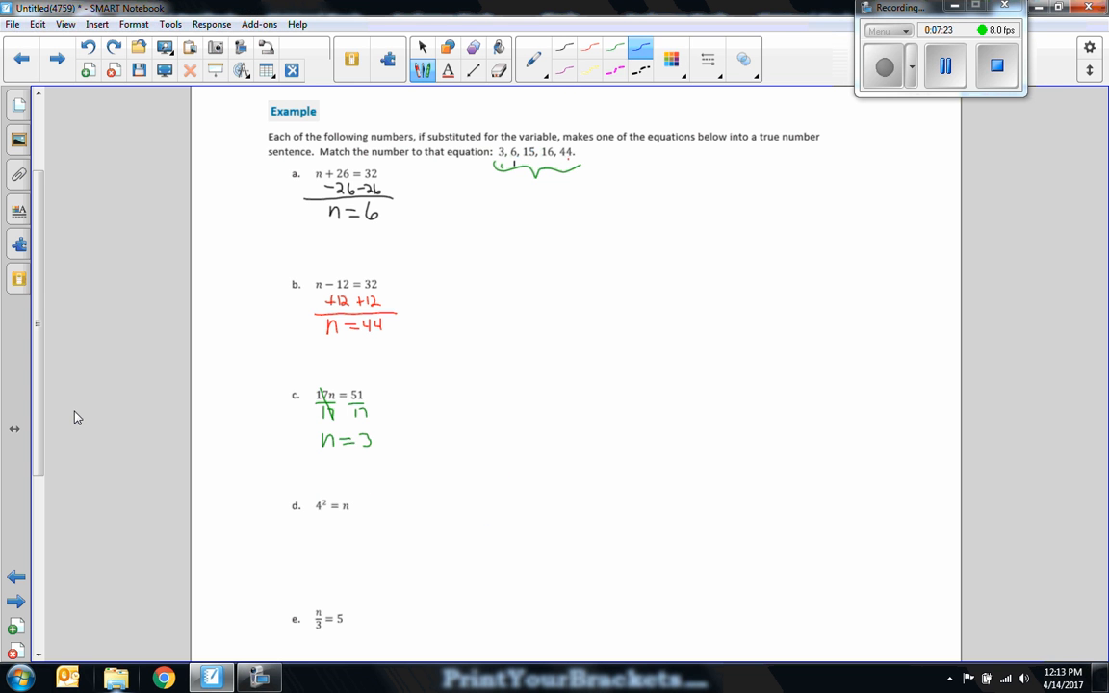
Step: Write 16 in blue as the answer beneath equation d, 4² = n
scroll(down, 3)
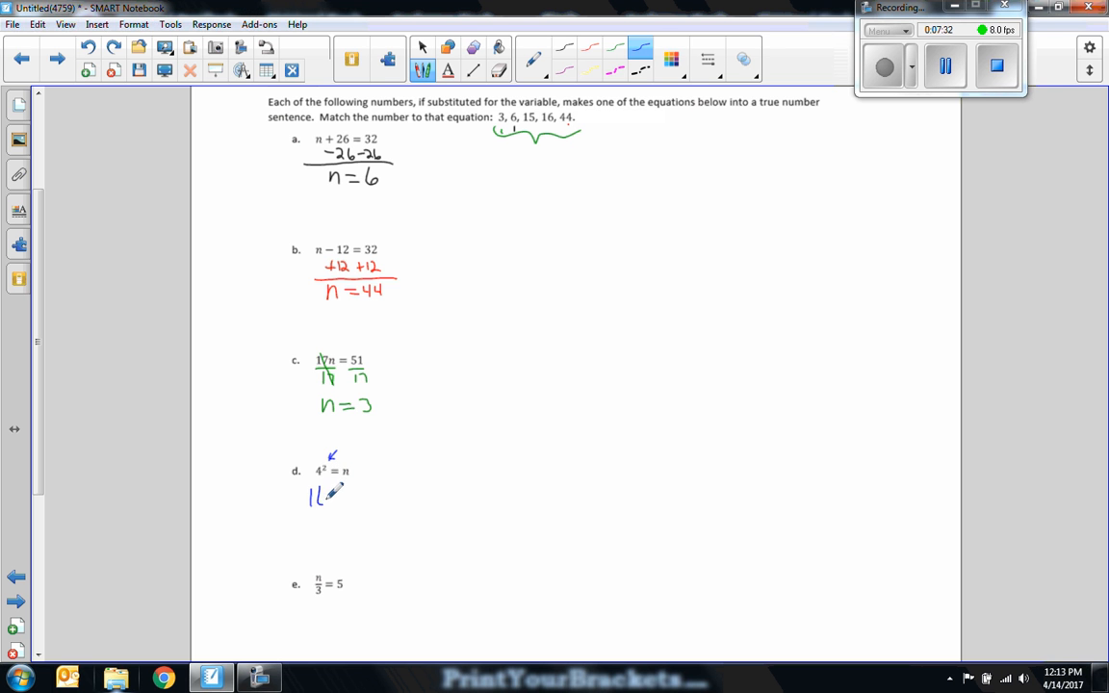
drag(323, 496, 352, 496)
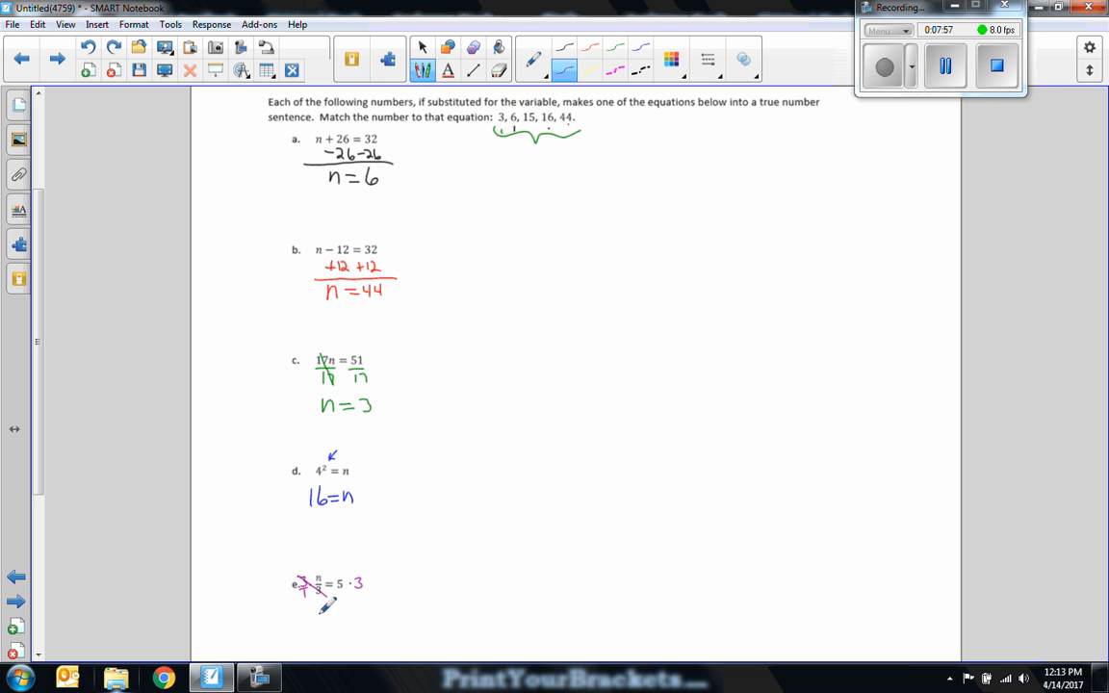
Step: Multiply both sides of equation e by 3 in magenta toward n = 15
drag(322, 607, 416, 631)
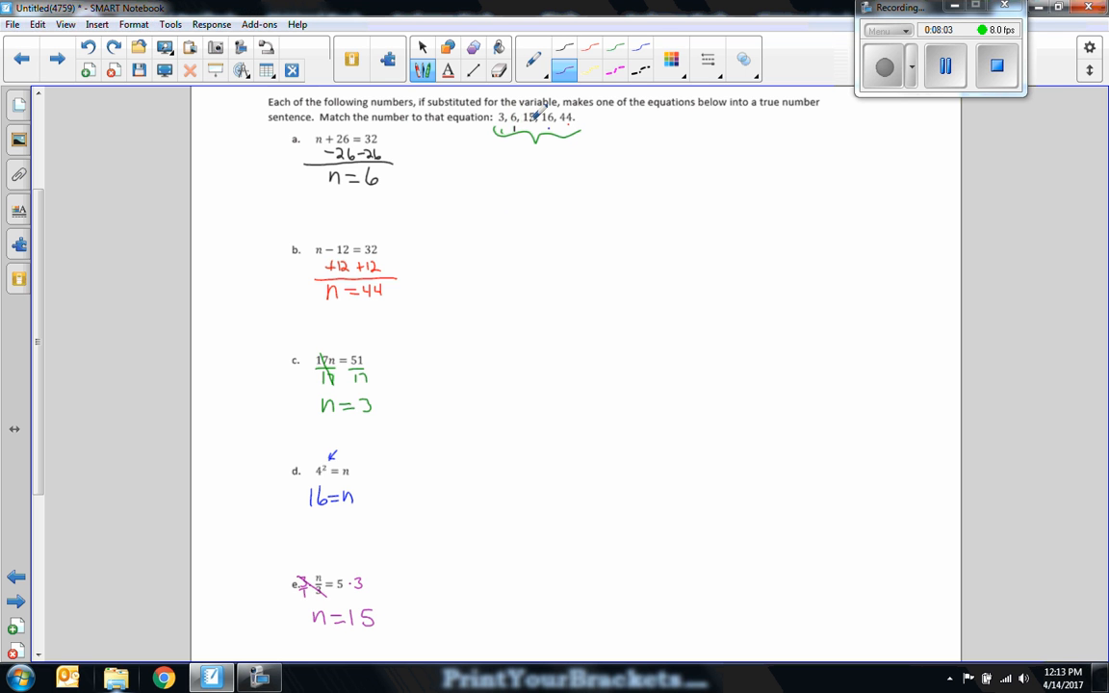
mouse_move(694, 483)
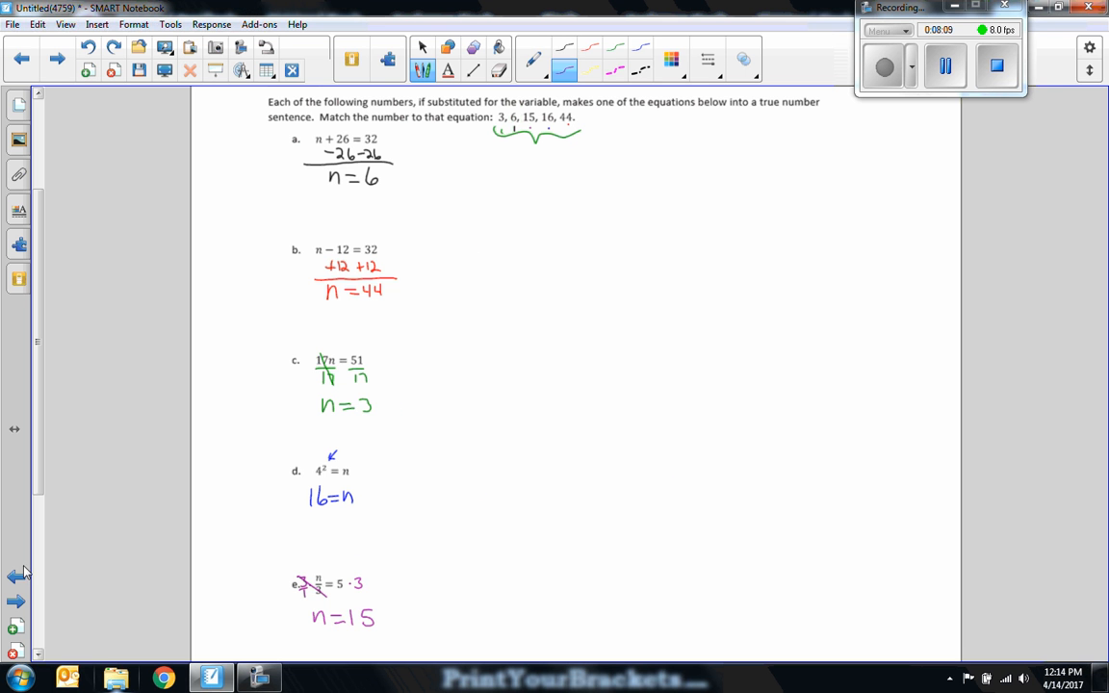
Step: Advance to the next page showing the Lesson Summary and Problem Set
scroll(down, 3)
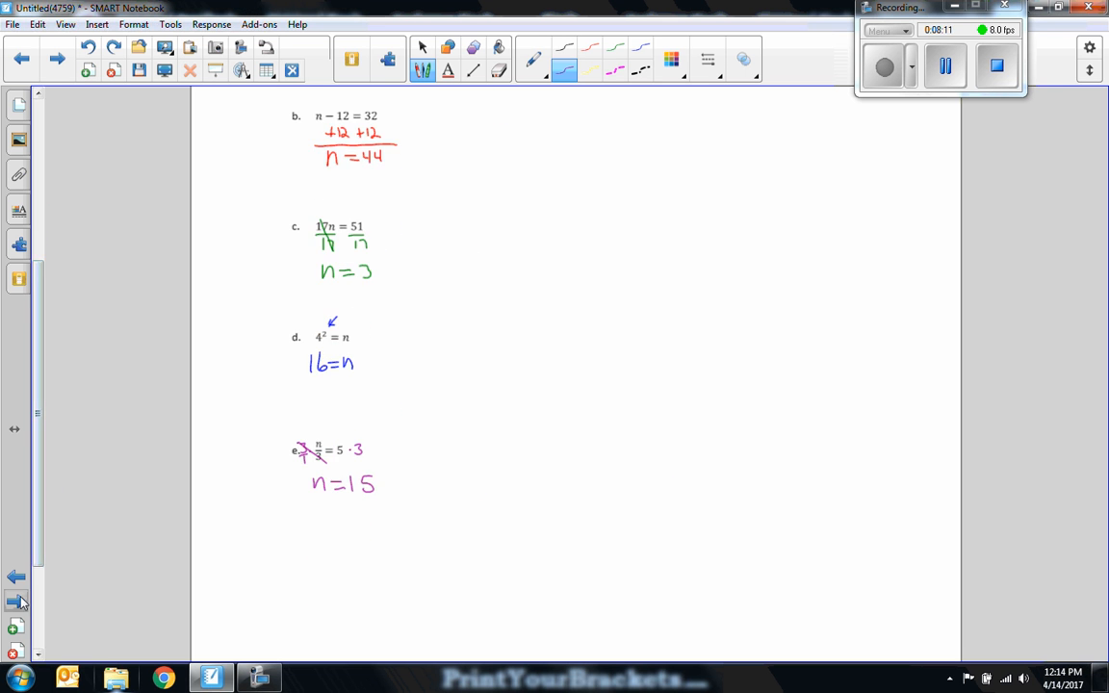
click(16, 602)
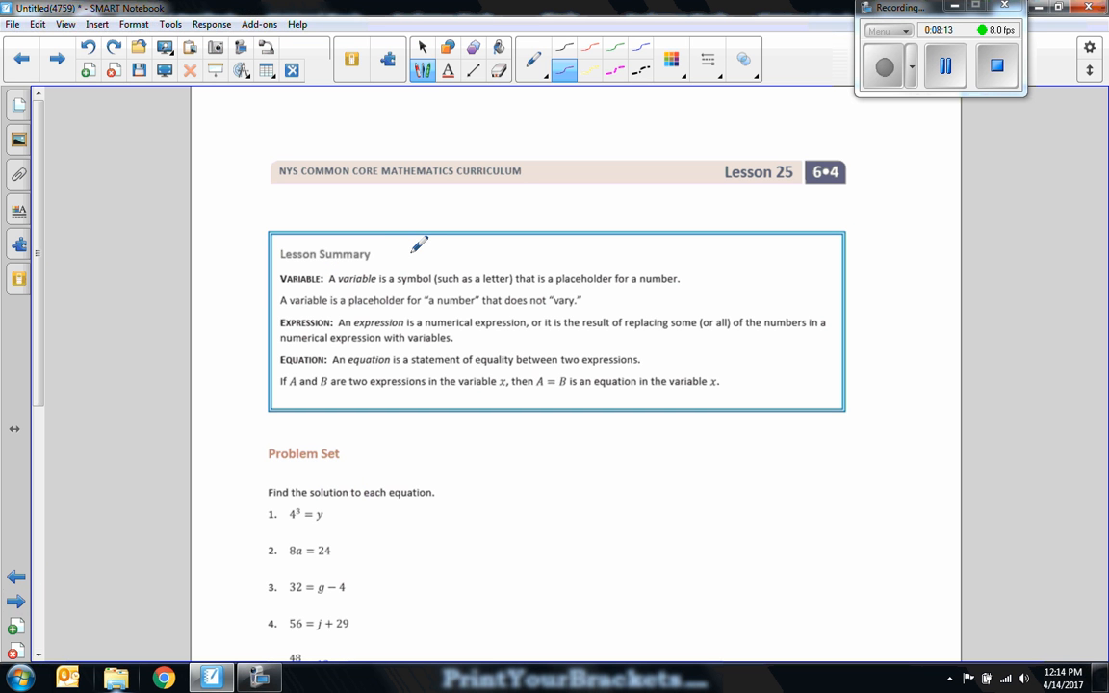
mouse_move(653, 198)
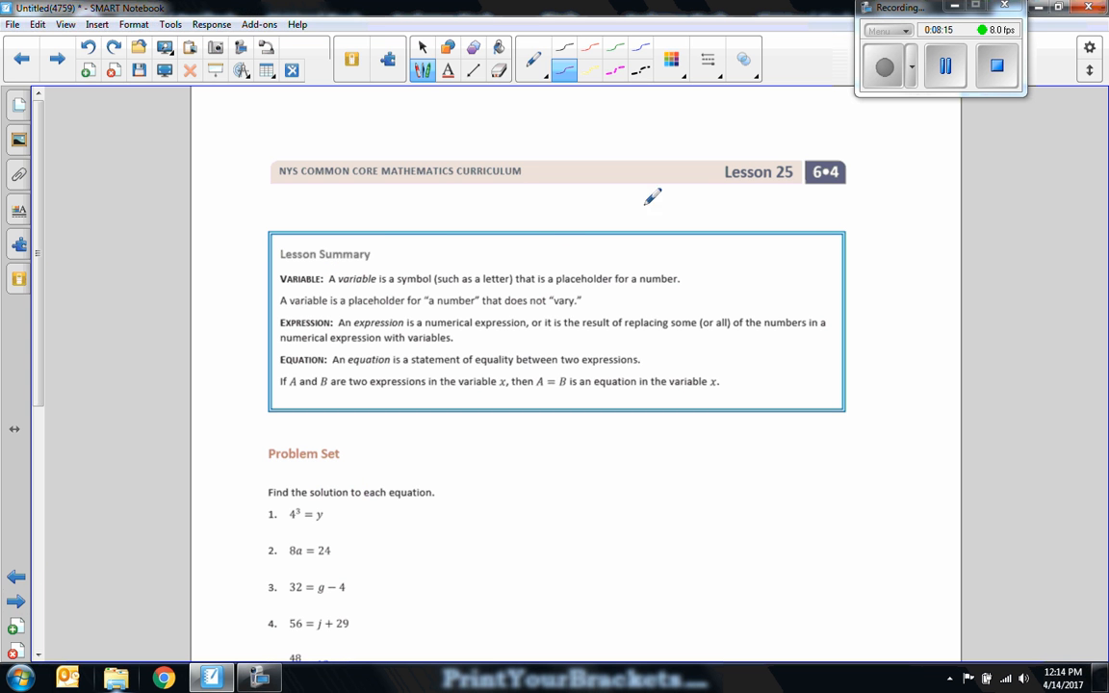